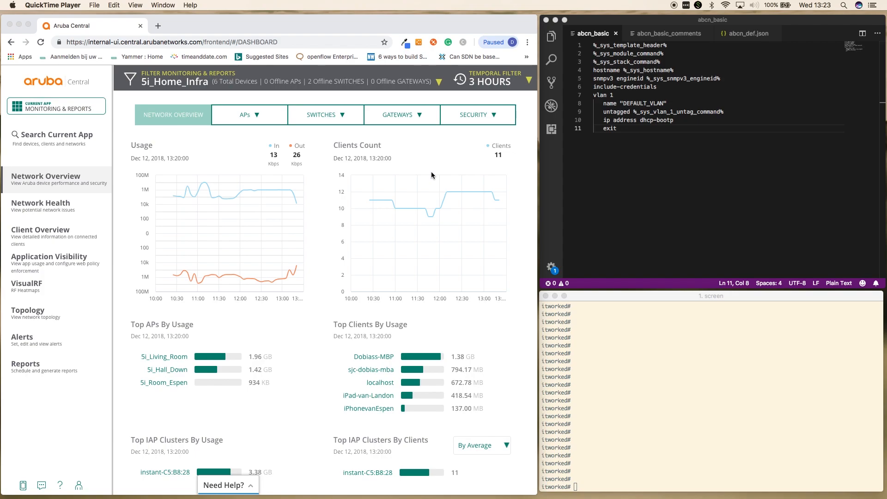
{"action": "mouse_move", "coordinate": [163, 145]}
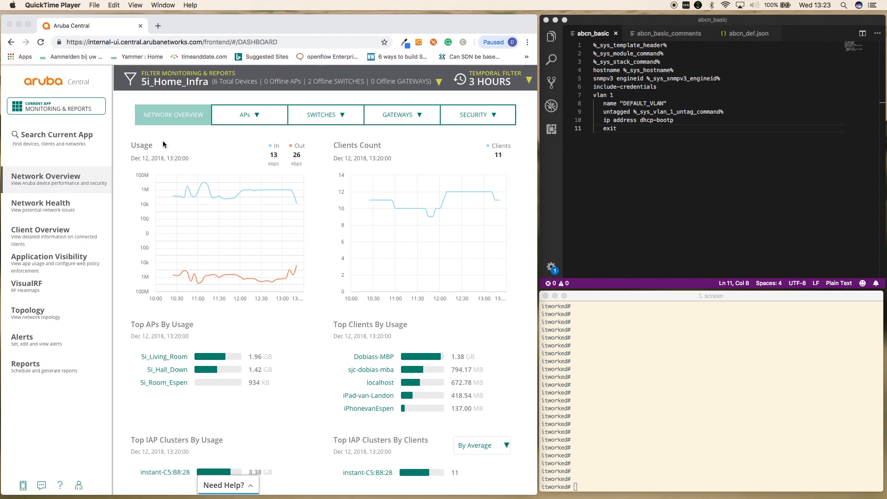
{"action": "mouse_move", "coordinate": [118, 153]}
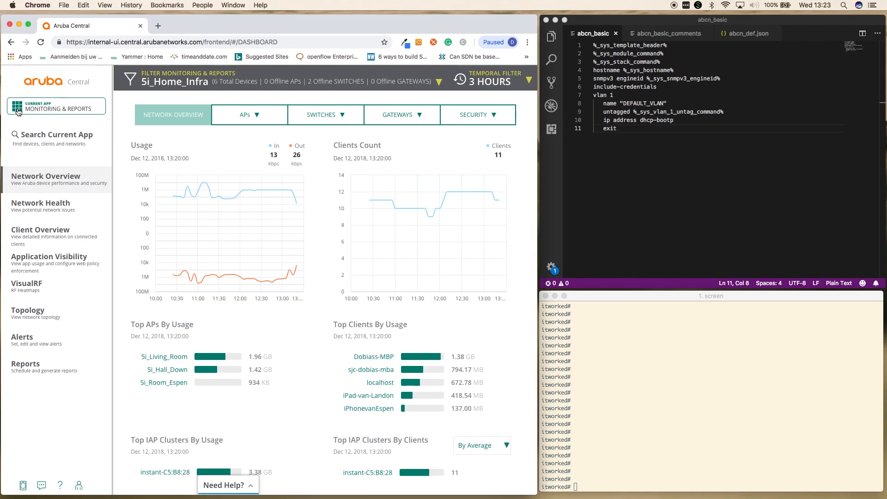
- Switch the current Central app to Wired Management for 5i_Home_Infra
{"action": "left_click", "coordinate": [56, 106]}
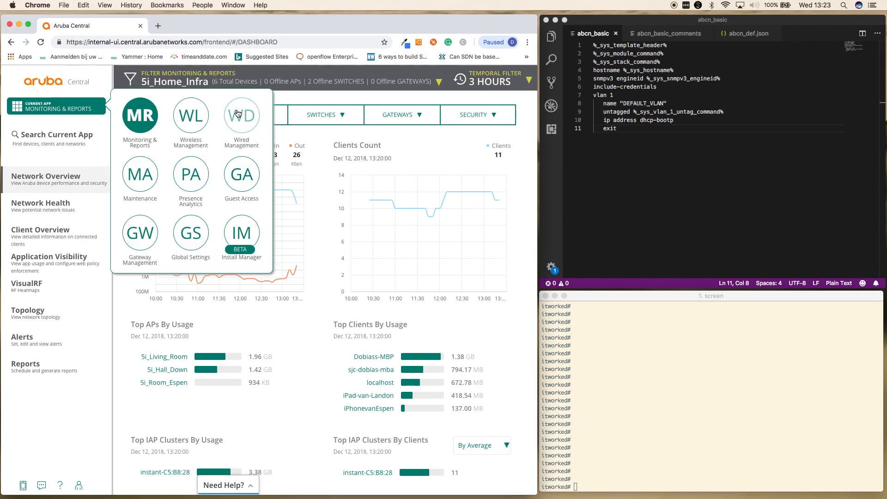
{"action": "left_click", "coordinate": [240, 116]}
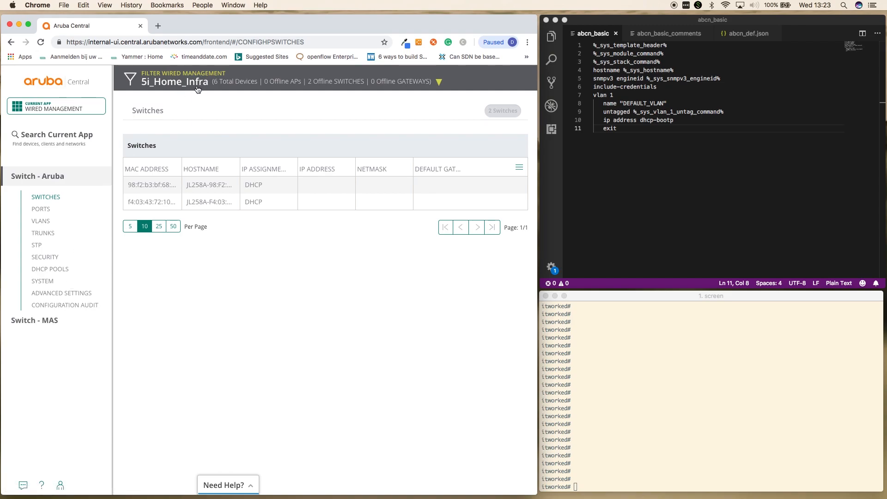
{"action": "mouse_move", "coordinate": [176, 81]}
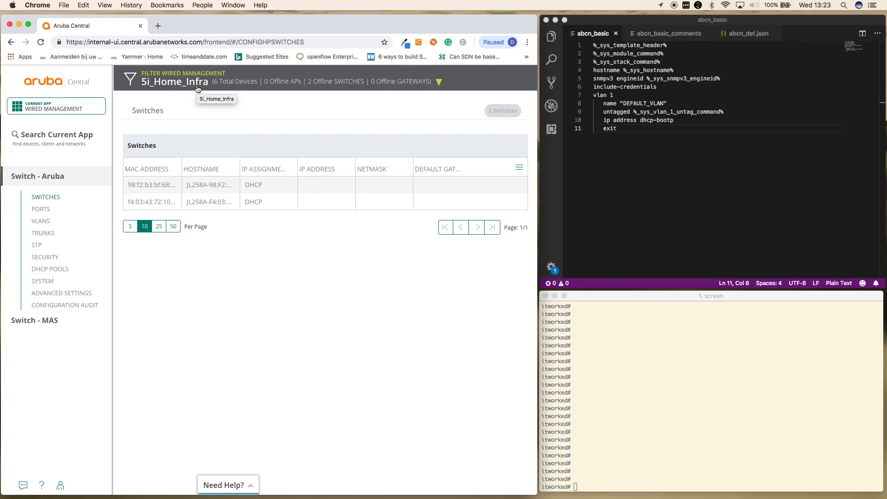
- Filter wired management to the ABCNetworking template group
{"action": "left_click", "coordinate": [174, 82]}
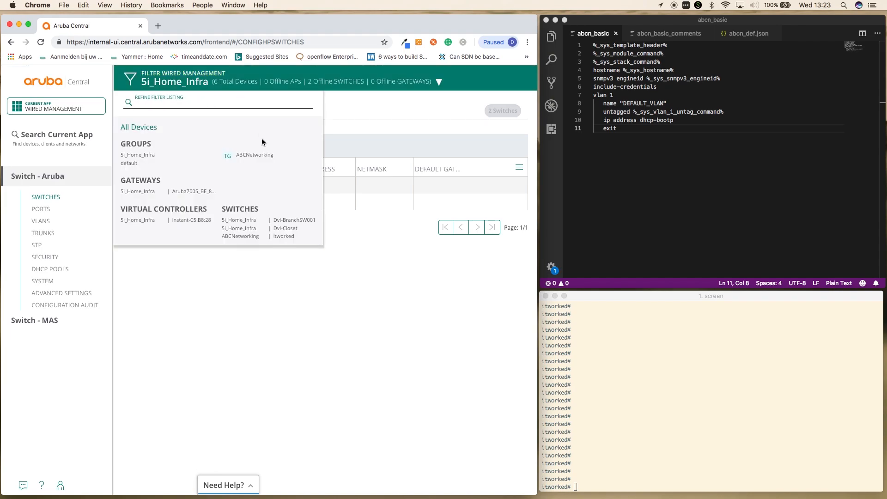
{"action": "mouse_move", "coordinate": [256, 154]}
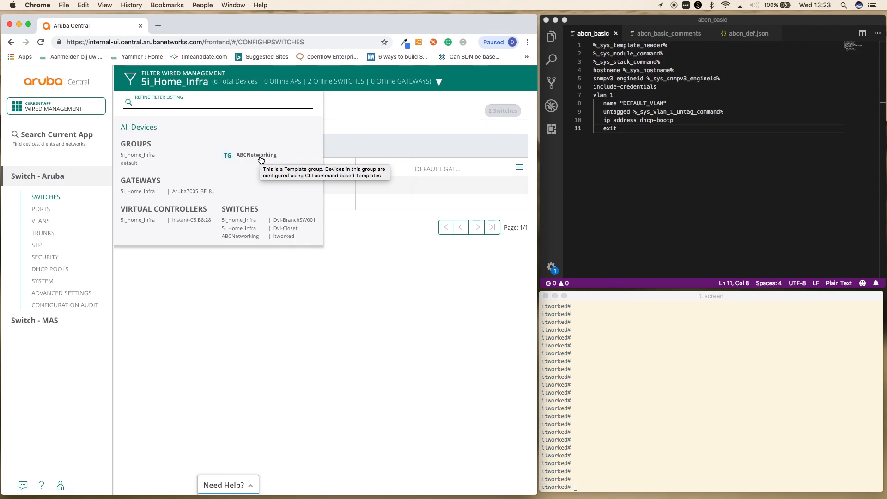
{"action": "left_click", "coordinate": [256, 154]}
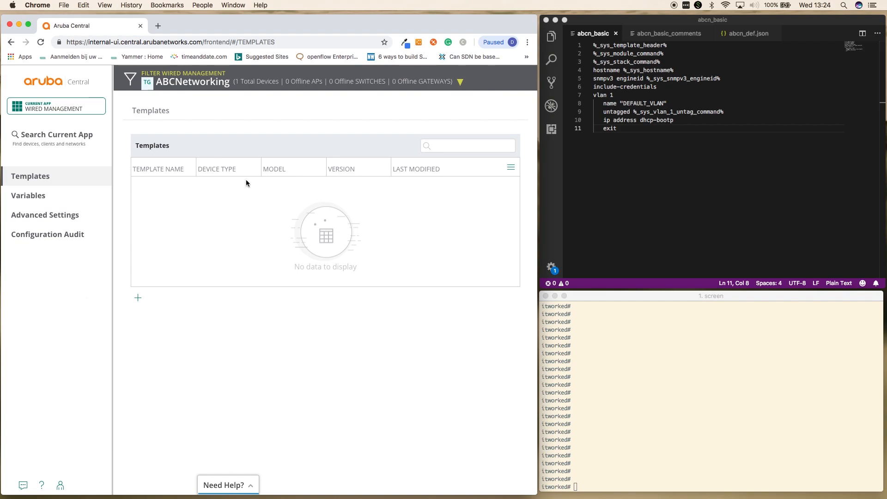
{"action": "mouse_move", "coordinate": [47, 233]}
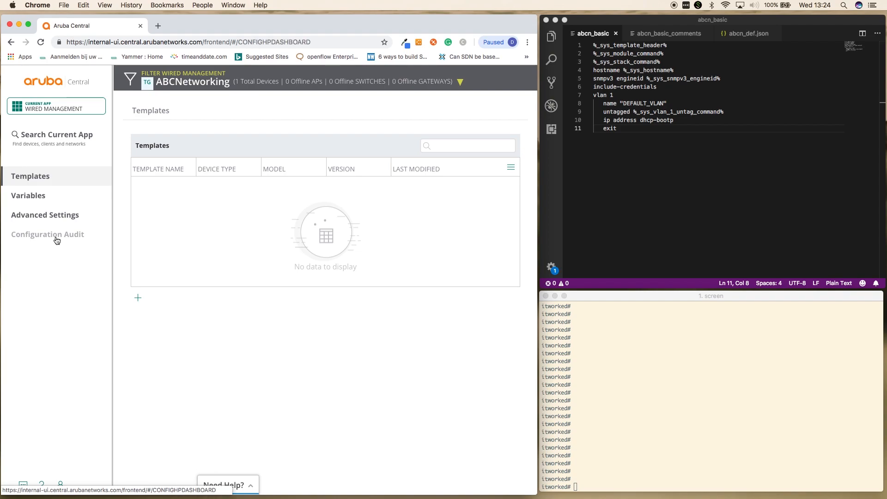
- Review the configuration audit and show the template error for switch itworked
{"action": "left_click", "coordinate": [47, 233]}
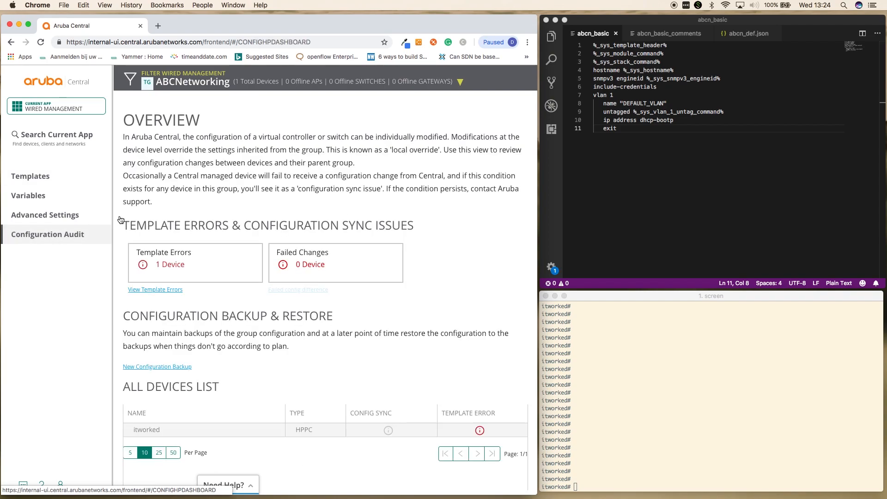
{"action": "left_click", "coordinate": [156, 429]}
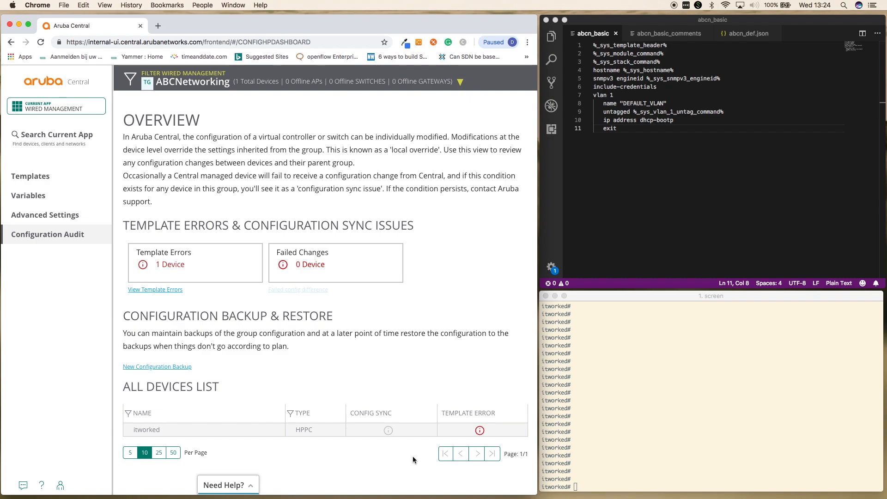
{"action": "mouse_move", "coordinate": [394, 448]}
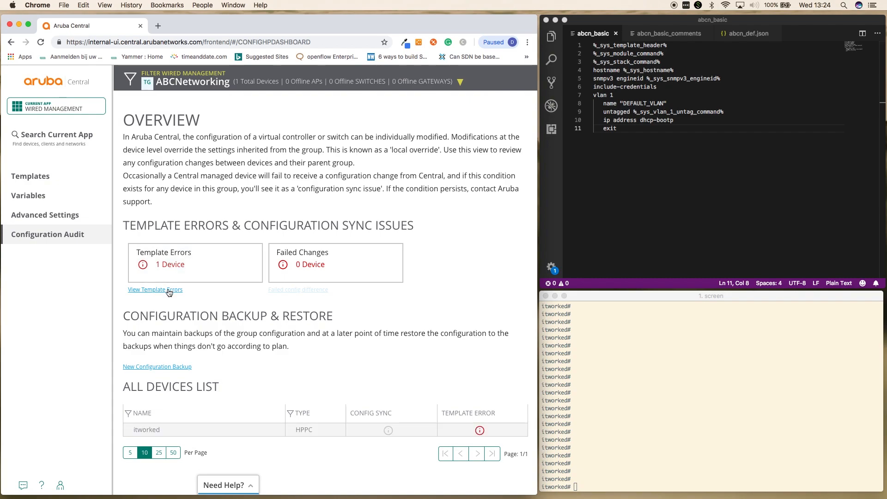
{"action": "left_click", "coordinate": [155, 290]}
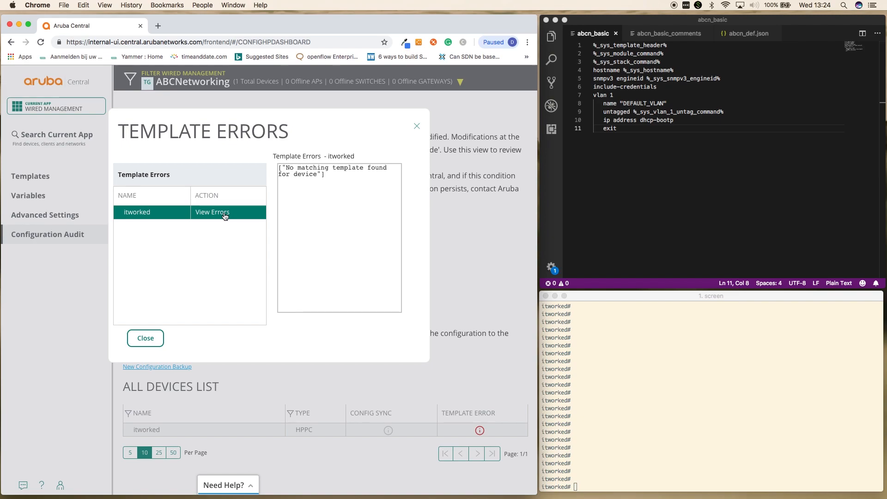
{"action": "left_click", "coordinate": [145, 338]}
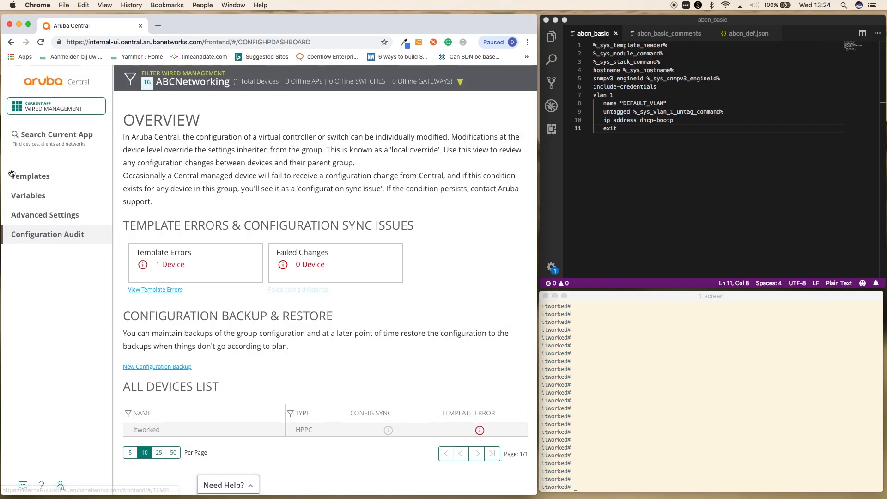
- Run 'sh run' and 'sh aruba-central' in the switch console to check itworked's config and status
{"action": "left_click", "coordinate": [30, 176]}
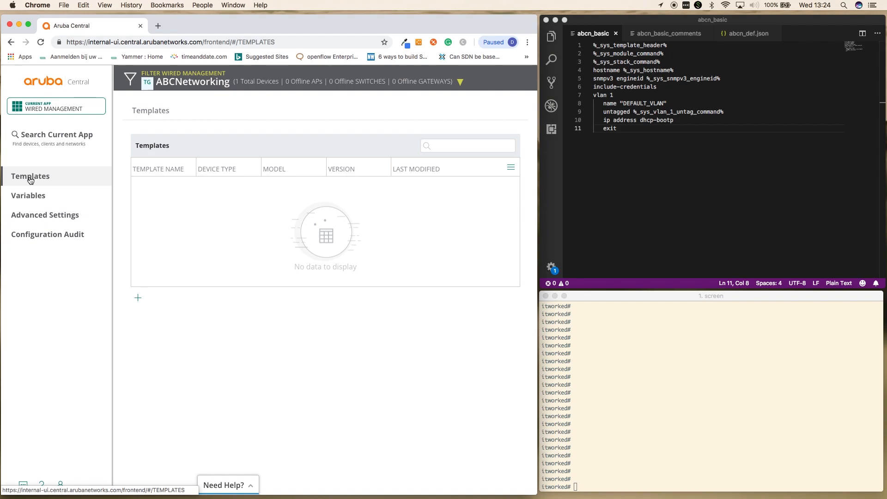
{"action": "left_click", "coordinate": [655, 359]}
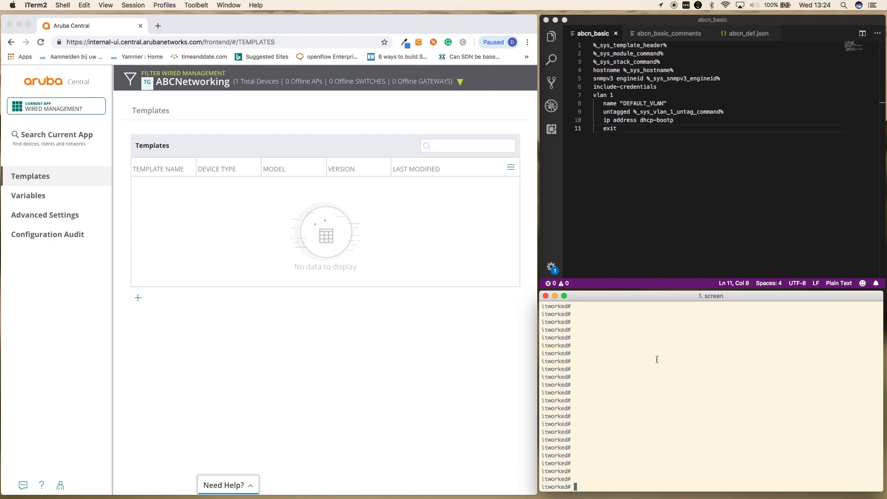
{"action": "type", "text": "sh run"}
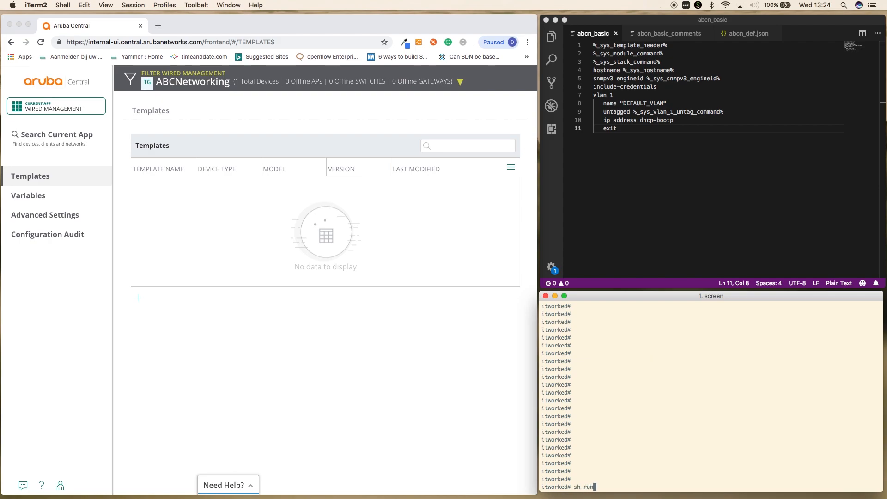
{"action": "key", "text": "Return"}
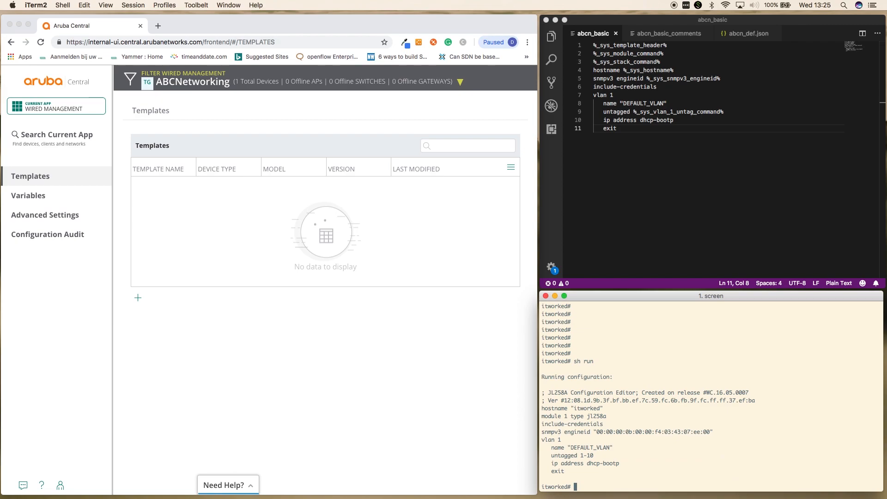
{"action": "type", "text": "sh aruba-central"}
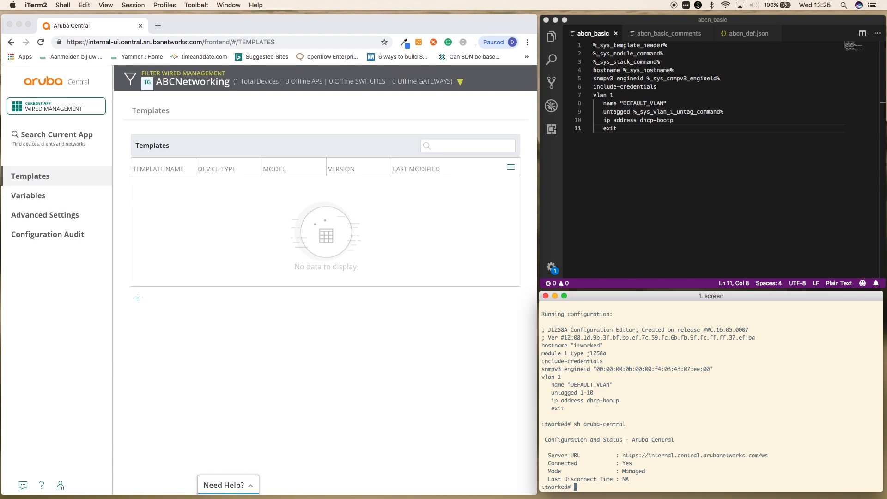
{"action": "mouse_move", "coordinate": [638, 144]}
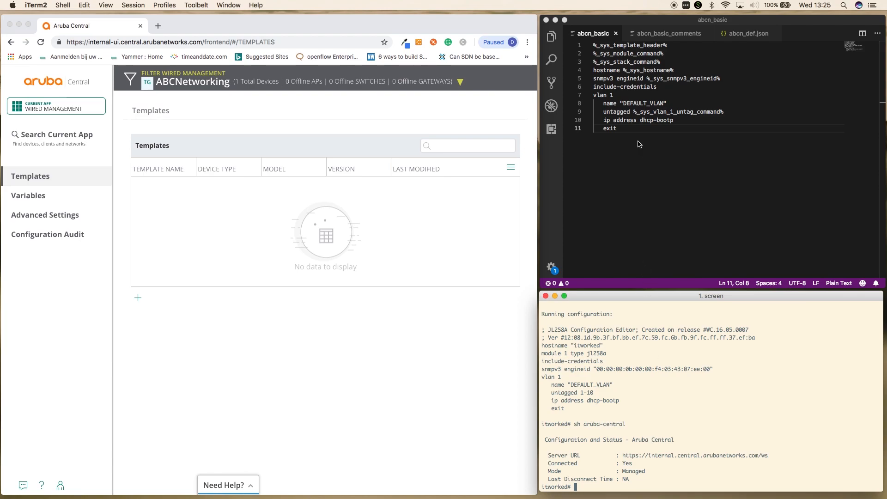
{"action": "mouse_move", "coordinate": [660, 138]}
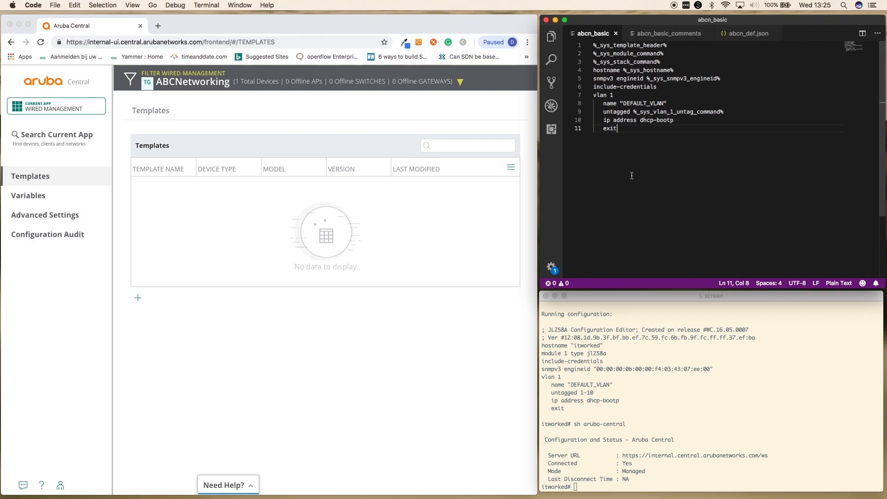
{"action": "mouse_move", "coordinate": [677, 49]}
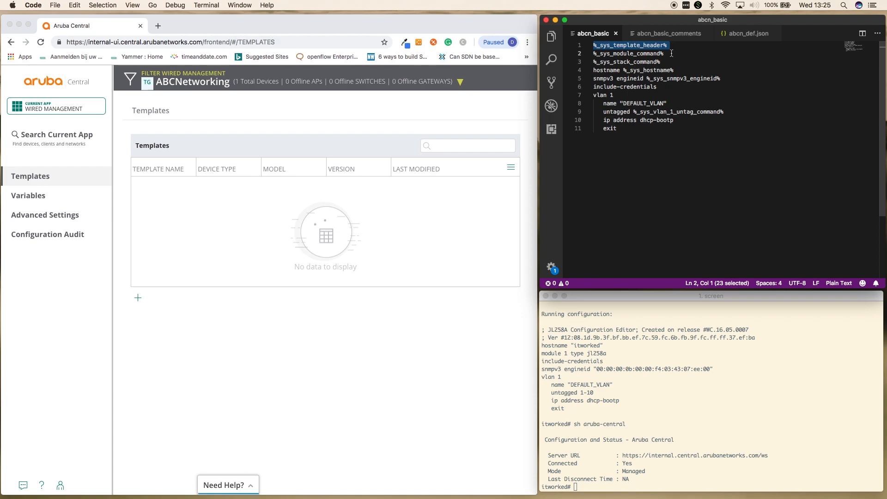
{"action": "left_click", "coordinate": [674, 70]}
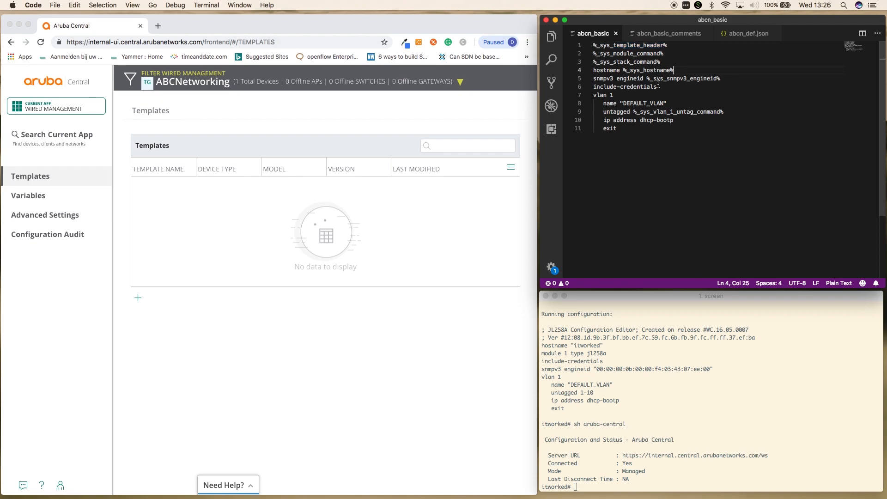
{"action": "left_click", "coordinate": [616, 128]}
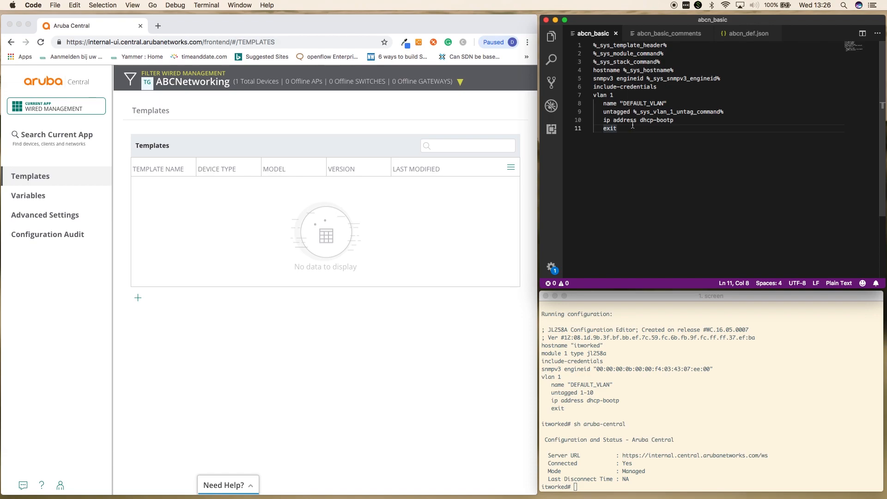
{"action": "left_click", "coordinate": [667, 33]}
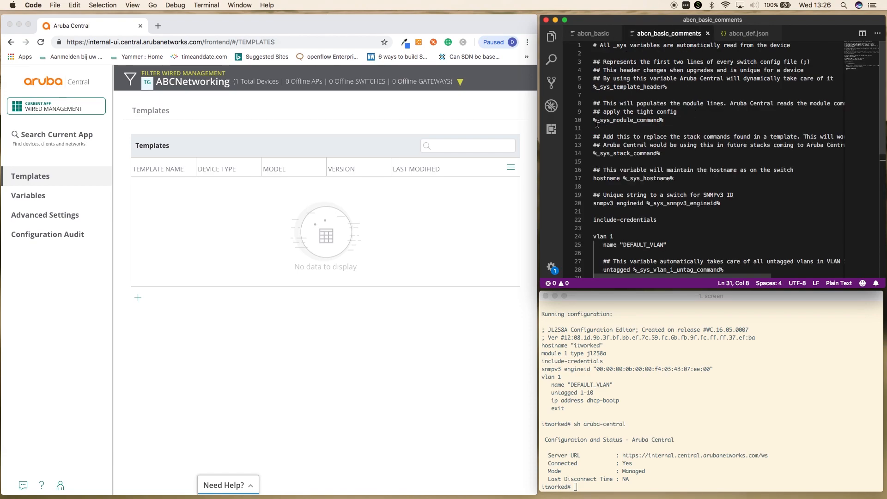
- View the abcn_basic_comments template explaining the _sys variables
{"action": "left_click", "coordinate": [597, 128]}
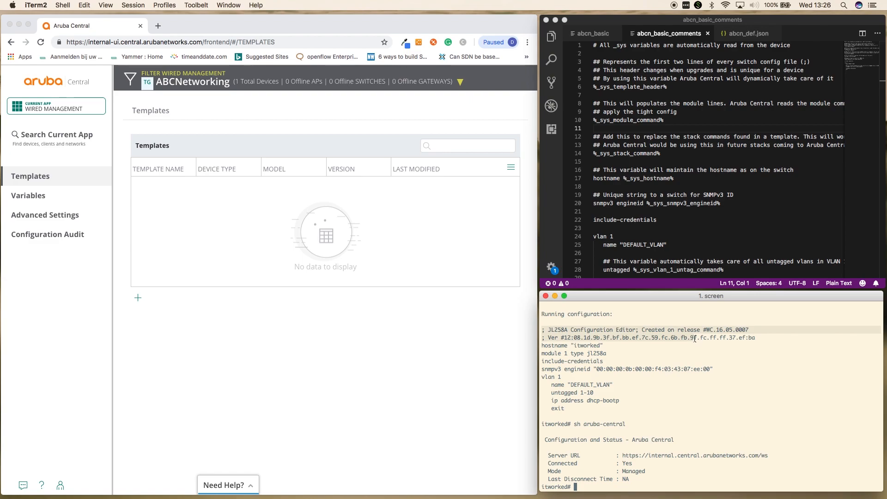
{"action": "mouse_move", "coordinate": [605, 91]}
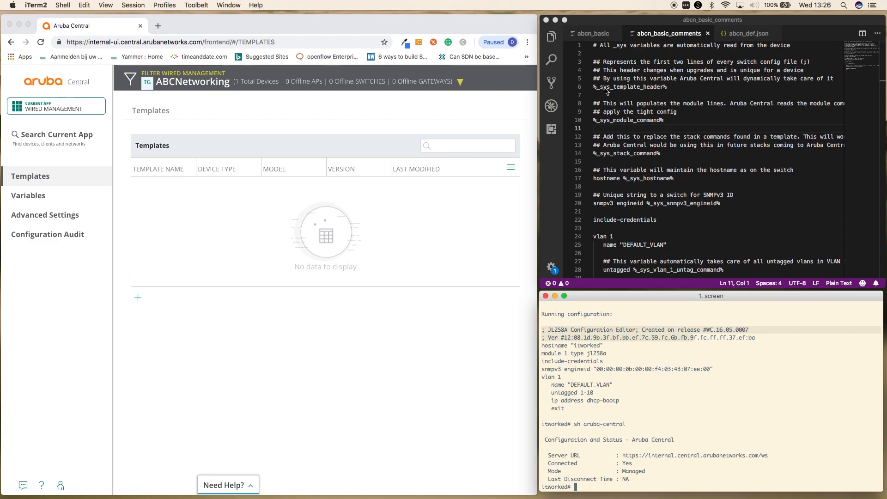
{"action": "mouse_move", "coordinate": [674, 89]}
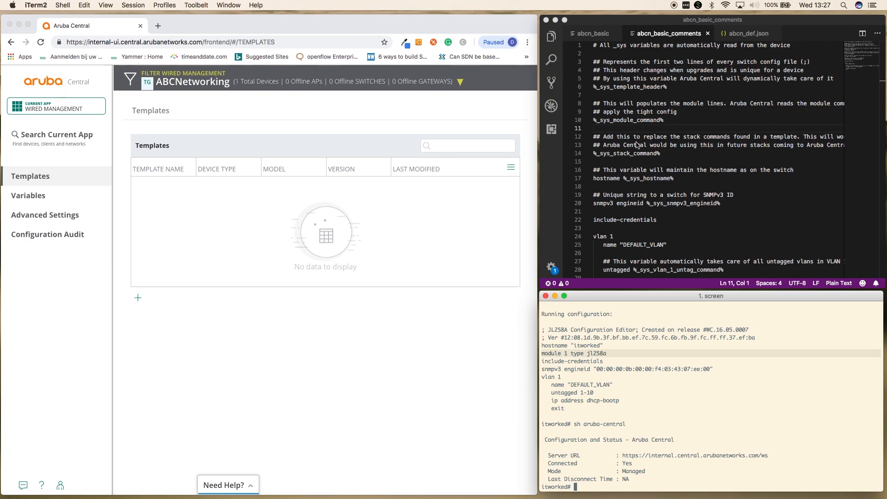
{"action": "mouse_move", "coordinate": [628, 106]}
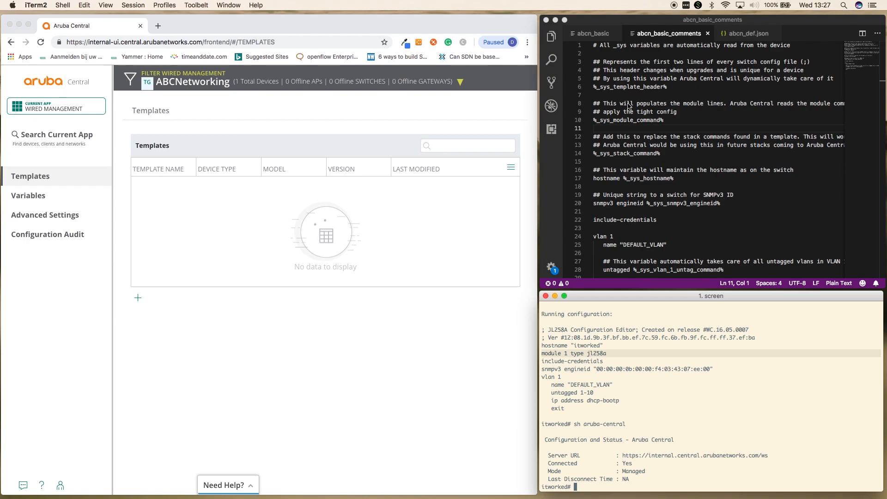
{"action": "mouse_move", "coordinate": [666, 123]}
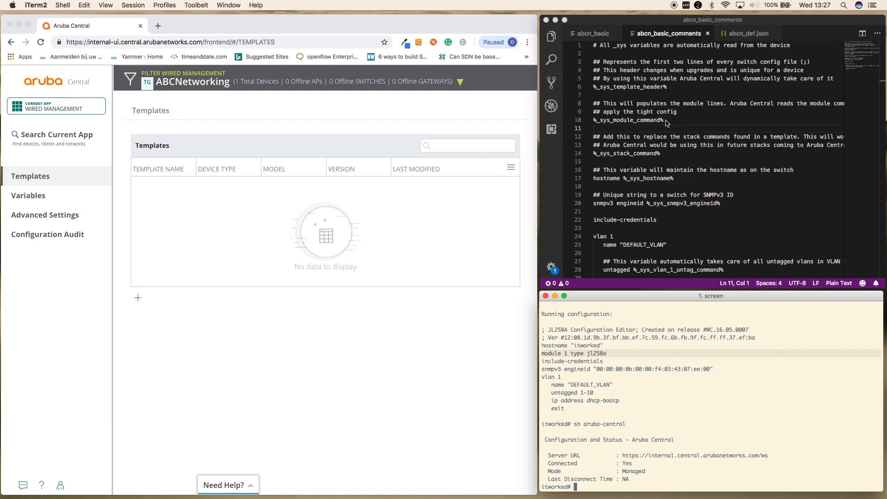
{"action": "mouse_move", "coordinate": [670, 123]}
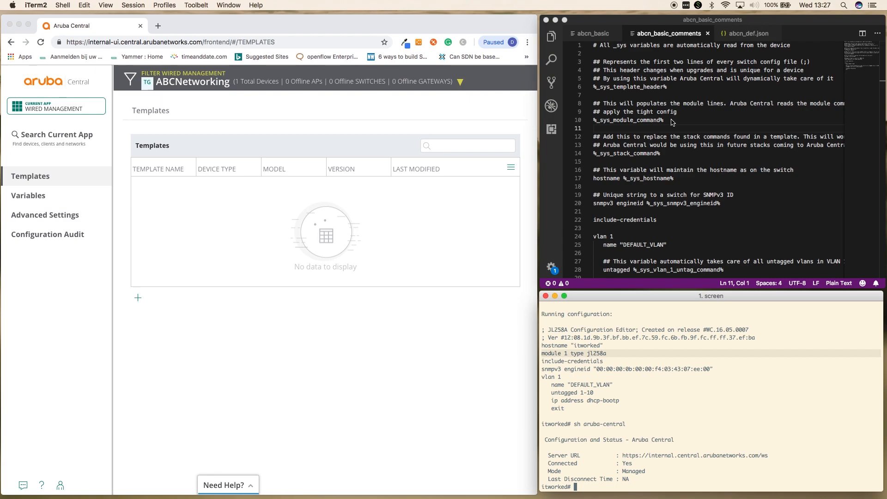
{"action": "mouse_move", "coordinate": [671, 151]}
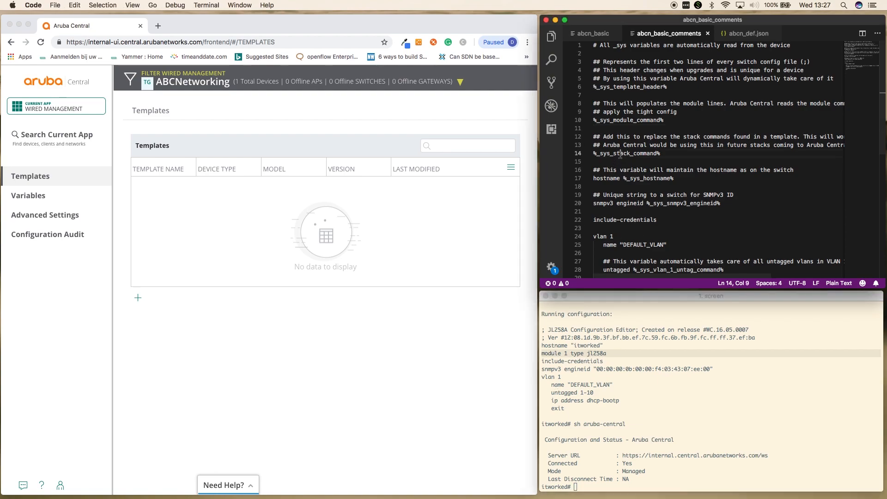
- Pick out the _sys_hostname variable in the abcn_basic template and review the rest
{"action": "double_click", "coordinate": [622, 153]}
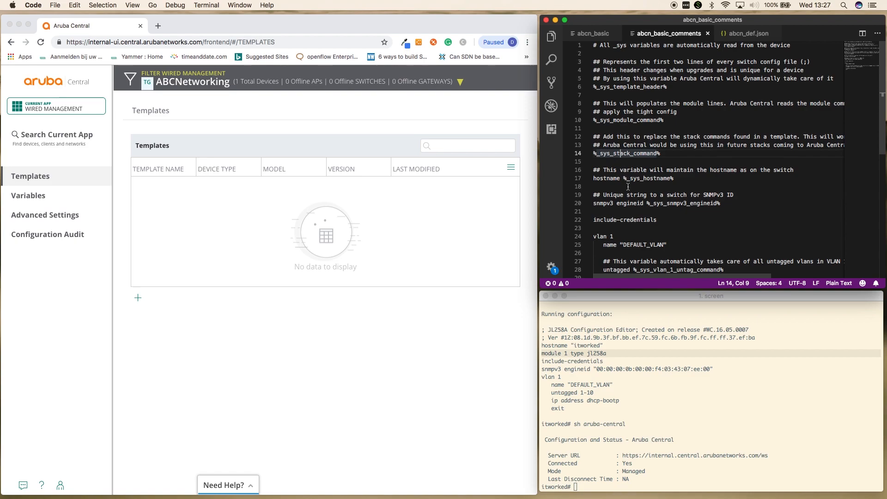
{"action": "double_click", "coordinate": [646, 179]}
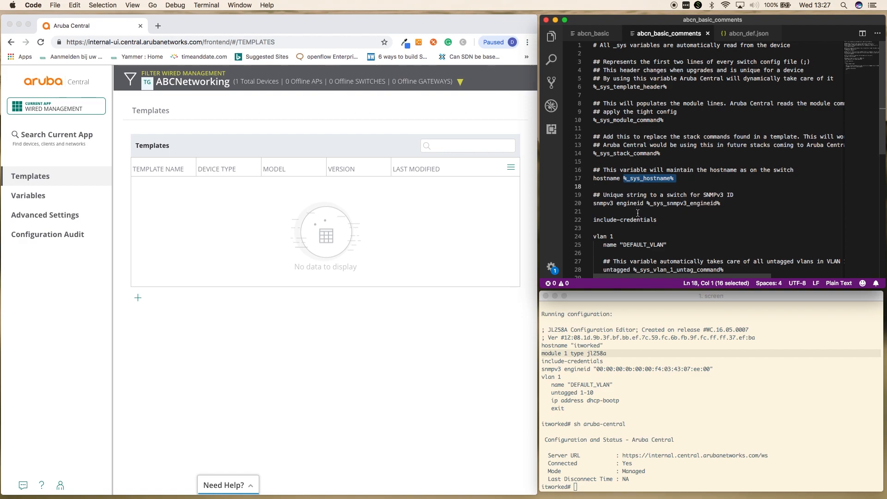
{"action": "scroll", "scroll_direction": "down", "scroll_amount": 3}
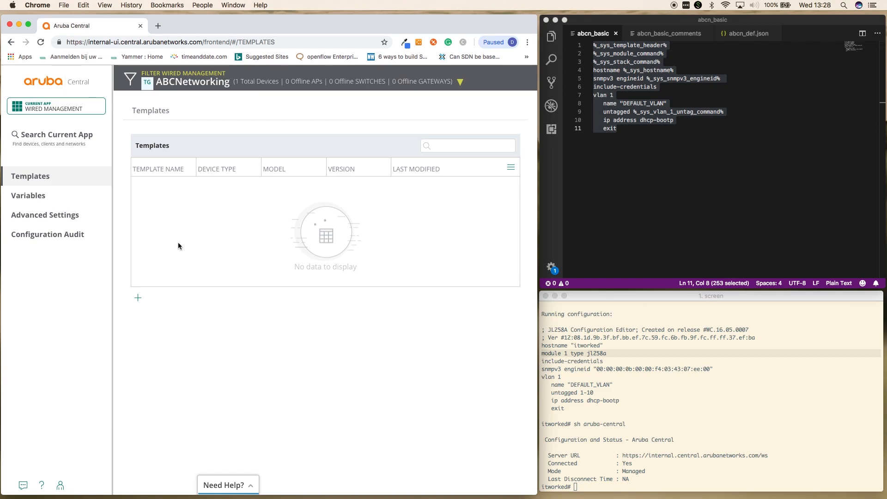
- Start a new template named Basic_ABCN for Aruba Switch devices
{"action": "left_click", "coordinate": [138, 297]}
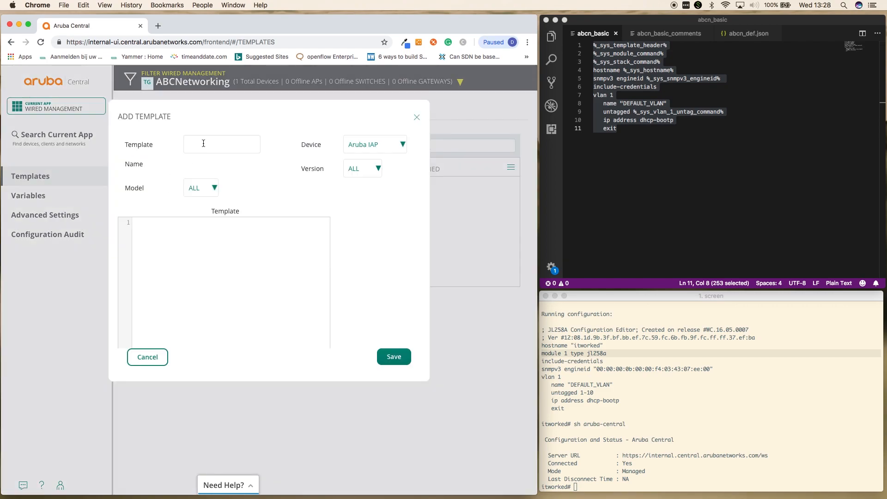
{"action": "type", "text": "Basic"}
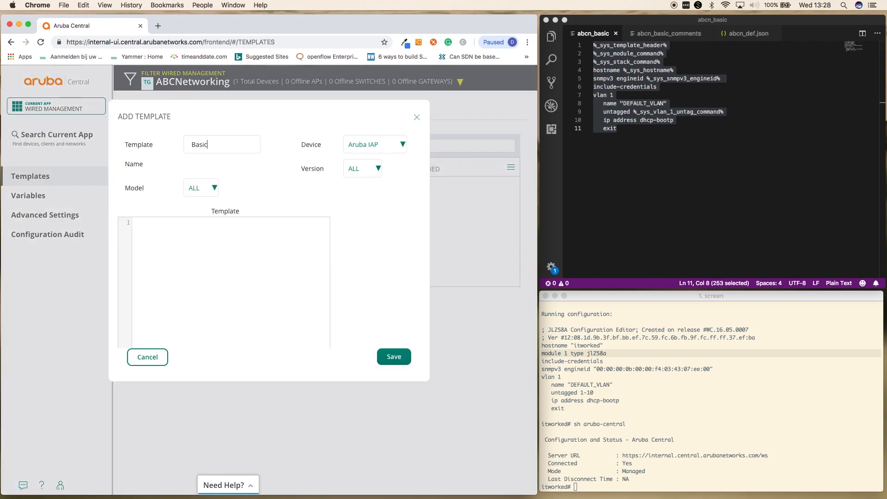
{"action": "type", "text": "_ABCN"}
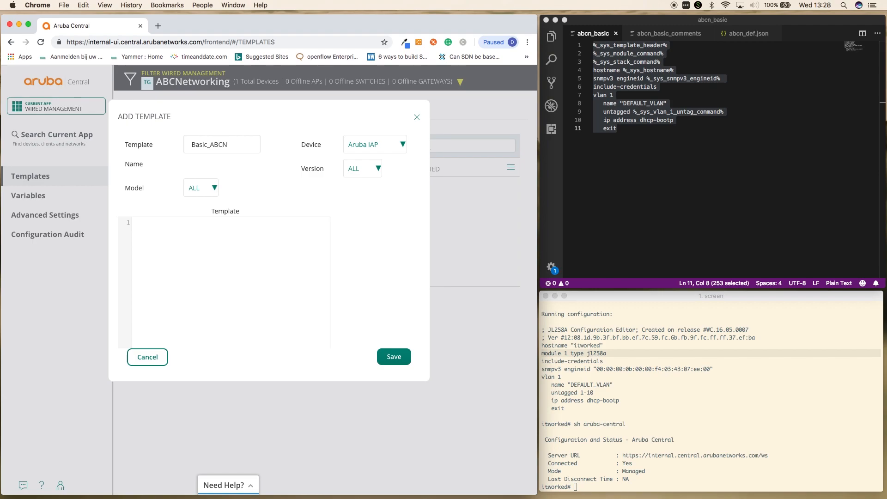
{"action": "left_click", "coordinate": [200, 188]}
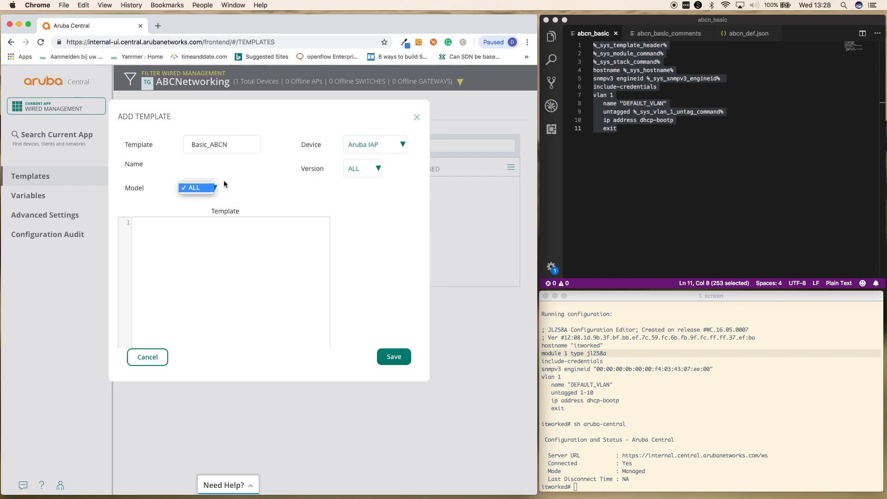
{"action": "left_click", "coordinate": [374, 144]}
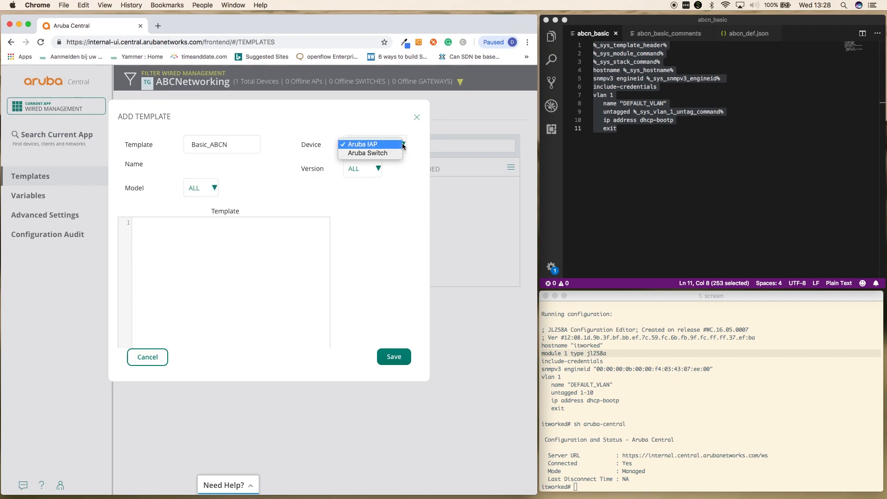
{"action": "left_click", "coordinate": [366, 152]}
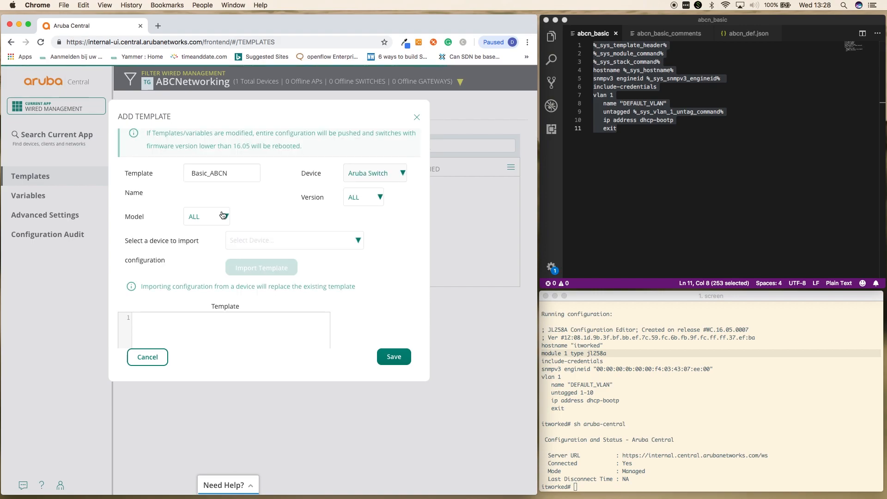
- Target model 2930F, part JL258A, for all firmware versions
{"action": "left_click", "coordinate": [206, 216]}
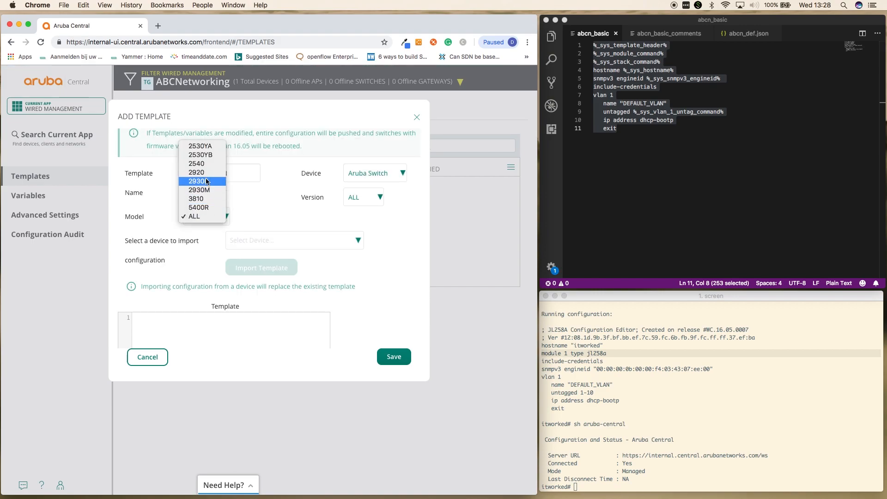
{"action": "left_click", "coordinate": [197, 182]}
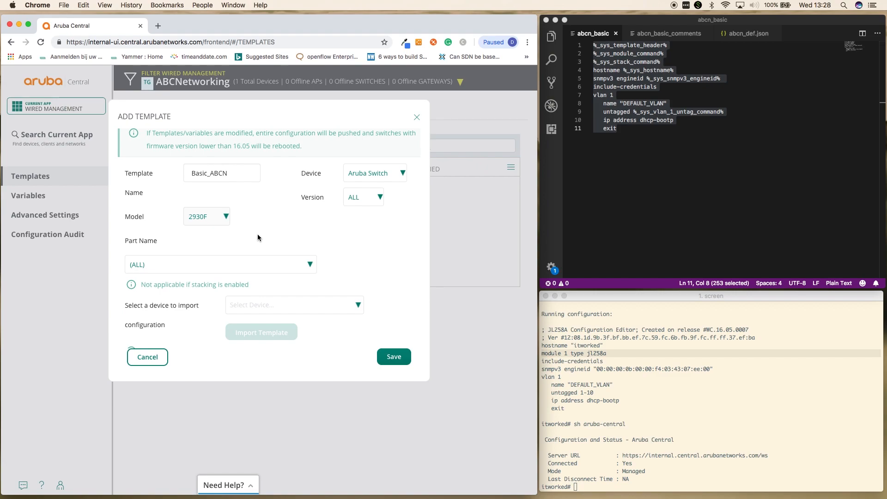
{"action": "mouse_move", "coordinate": [399, 175]}
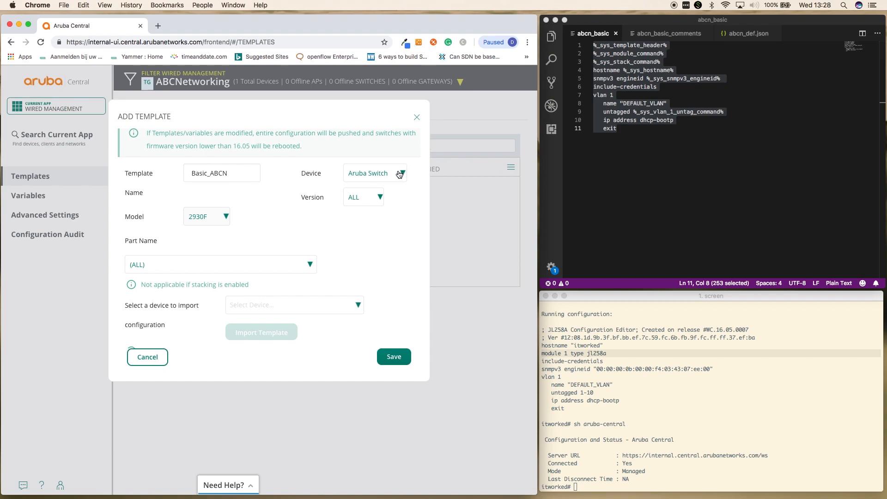
{"action": "mouse_move", "coordinate": [399, 222]}
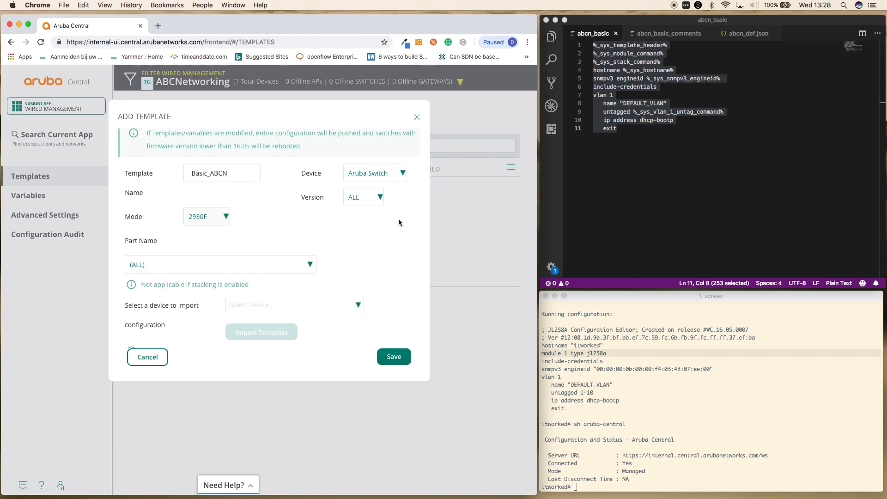
{"action": "mouse_move", "coordinate": [226, 224]}
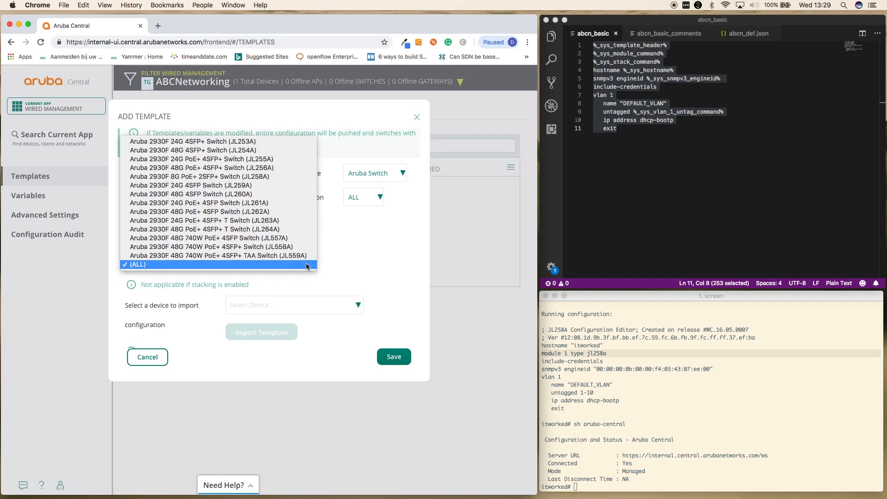
{"action": "mouse_move", "coordinate": [200, 176]}
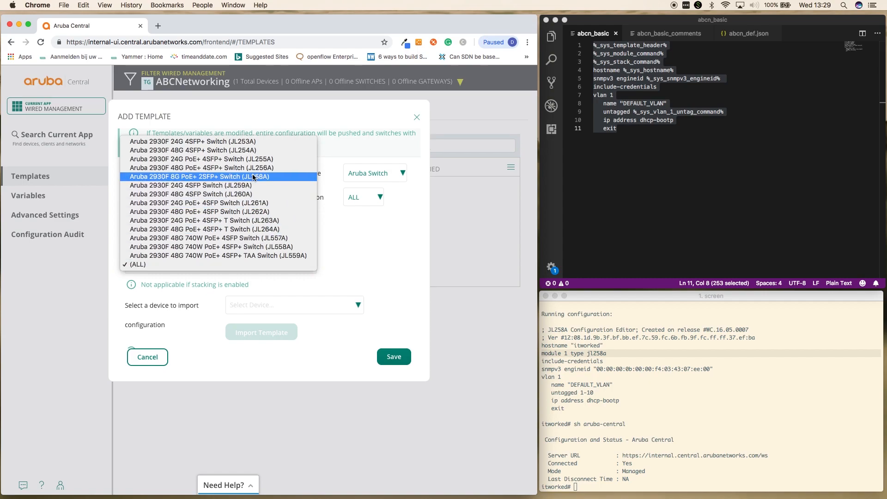
{"action": "left_click", "coordinate": [199, 176]}
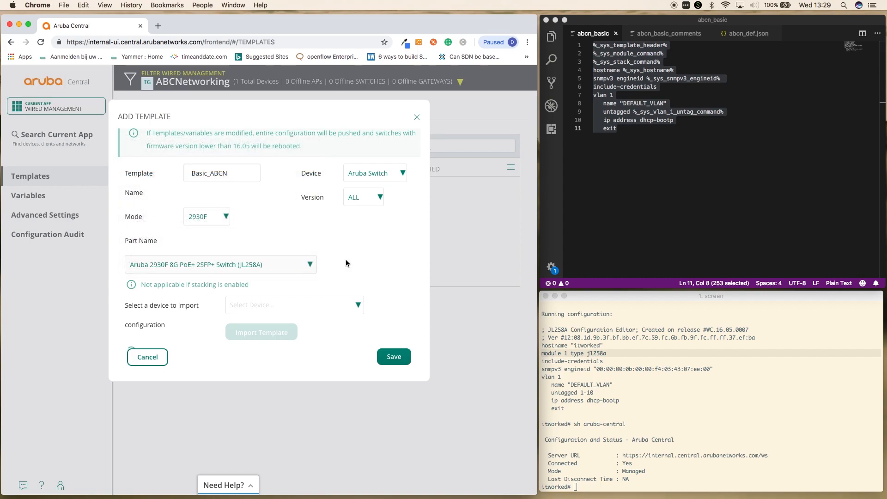
{"action": "left_click", "coordinate": [363, 197]}
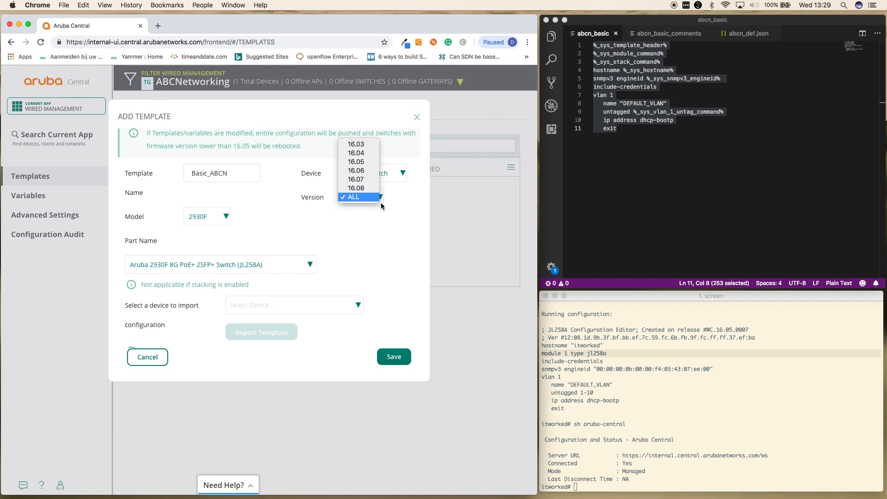
{"action": "left_click", "coordinate": [352, 197]}
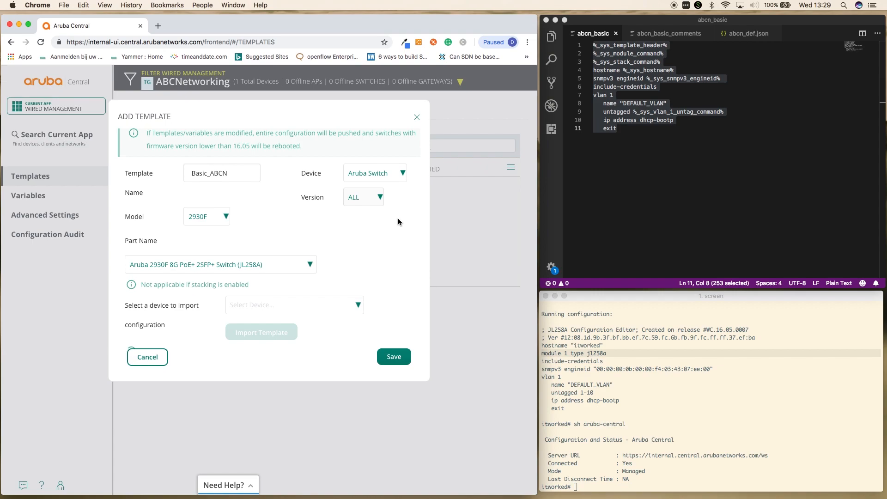
{"action": "mouse_move", "coordinate": [345, 315]}
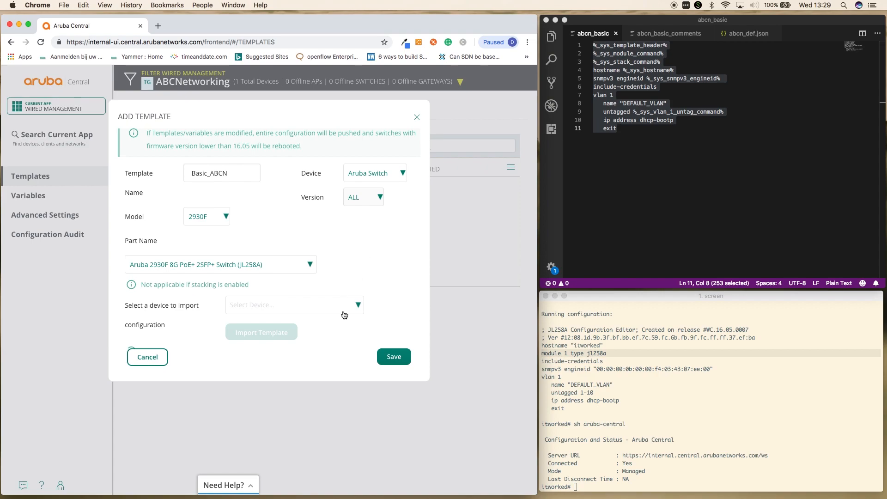
{"action": "mouse_move", "coordinate": [362, 312]}
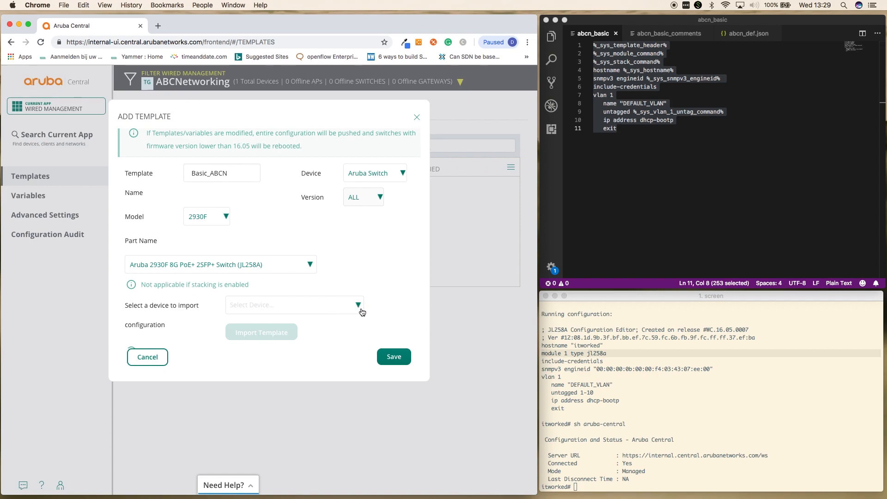
{"action": "mouse_move", "coordinate": [358, 307]}
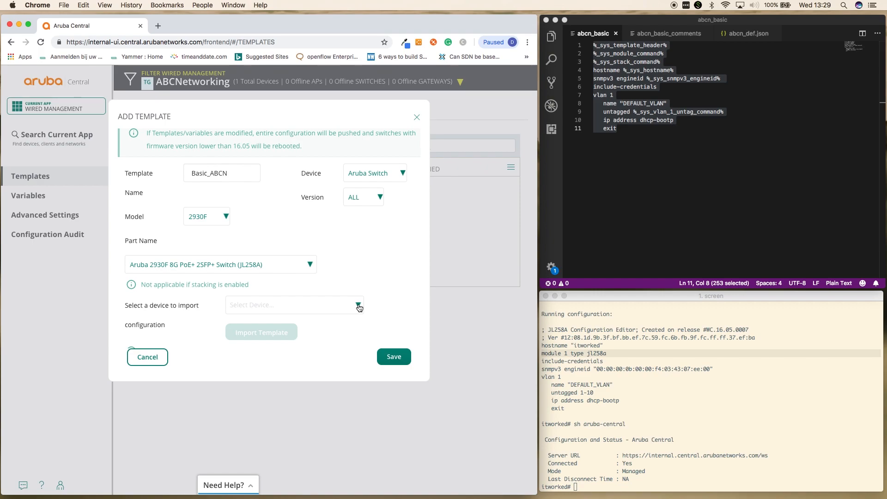
{"action": "mouse_move", "coordinate": [377, 271]}
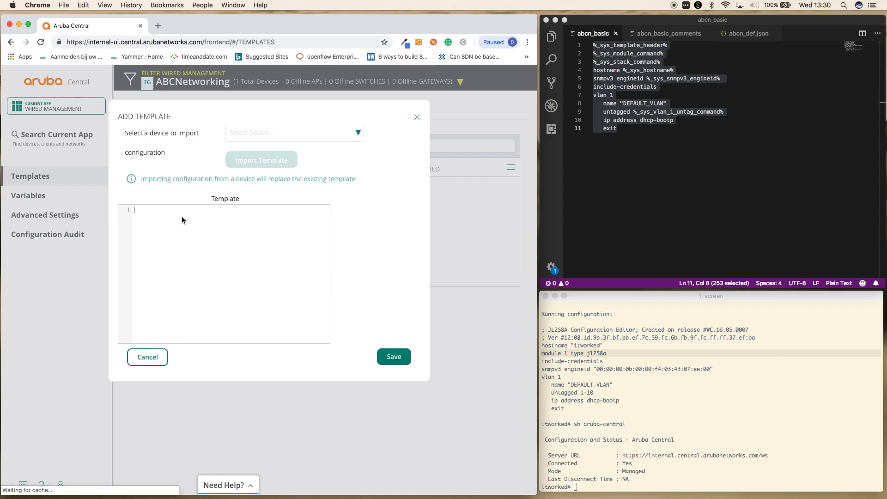
- Paste the eleven-line configuration into the template body and save Basic_ABCN
{"action": "right_click", "coordinate": [184, 220]}
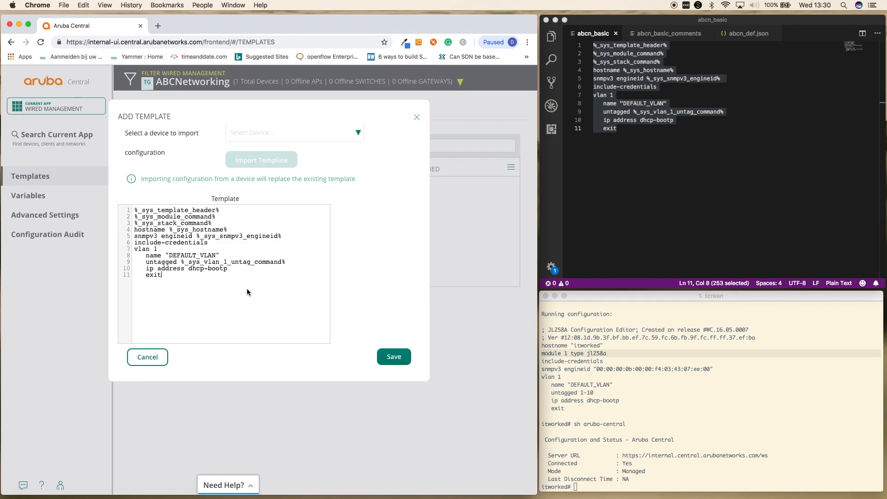
{"action": "left_click", "coordinate": [394, 356]}
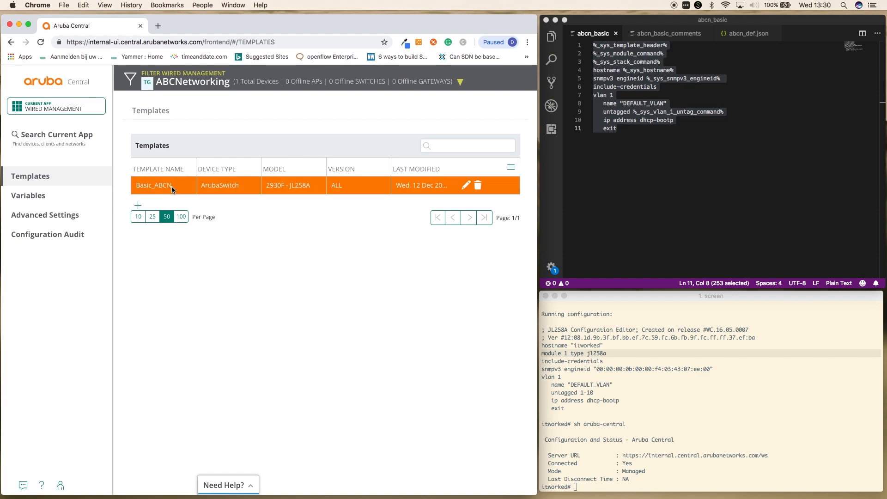
{"action": "mouse_move", "coordinate": [207, 173]}
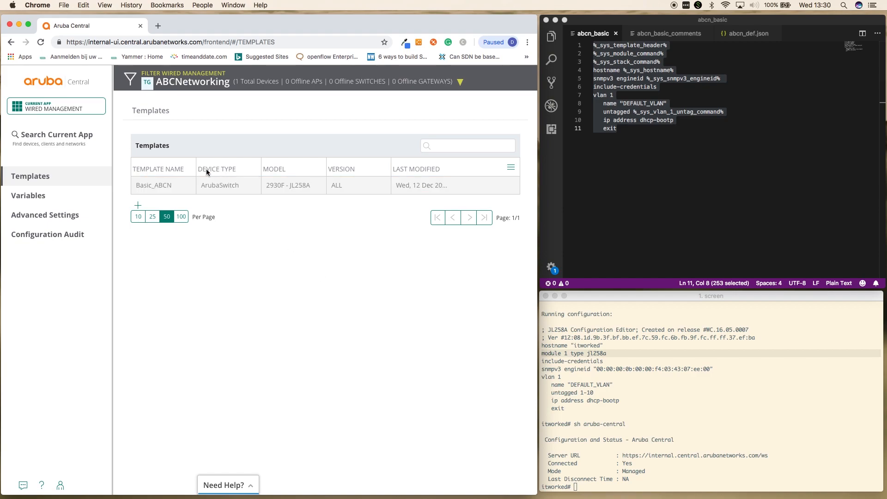
{"action": "mouse_move", "coordinate": [299, 192]}
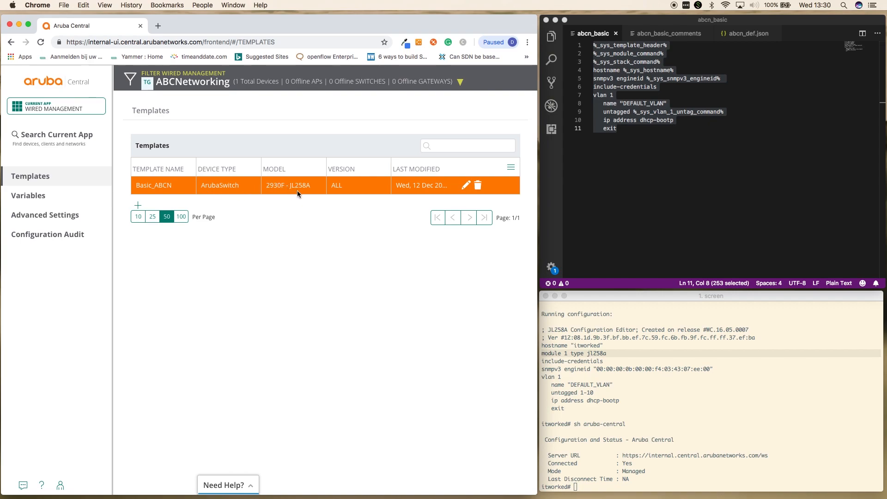
{"action": "mouse_move", "coordinate": [427, 189]}
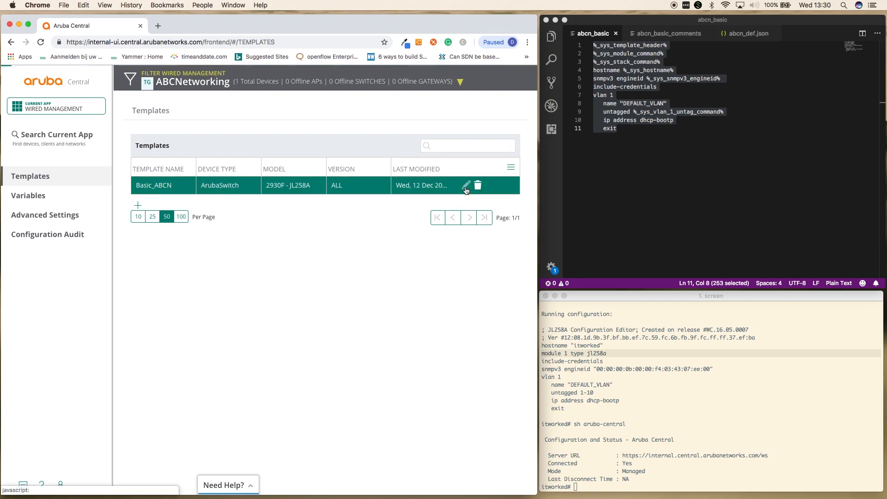
{"action": "left_click", "coordinate": [465, 186]}
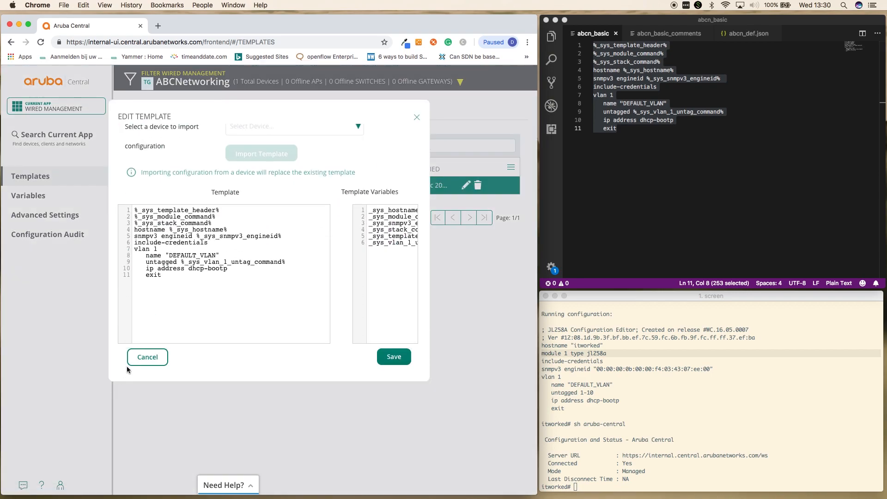
{"action": "left_click", "coordinate": [147, 356]}
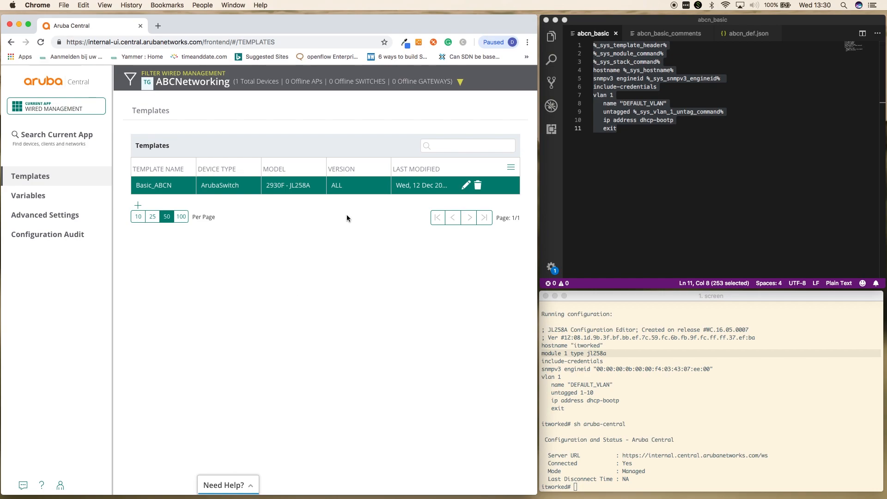
- Show the ABCNetworking Variables page with CSV as the upload format
{"action": "left_click", "coordinate": [28, 194]}
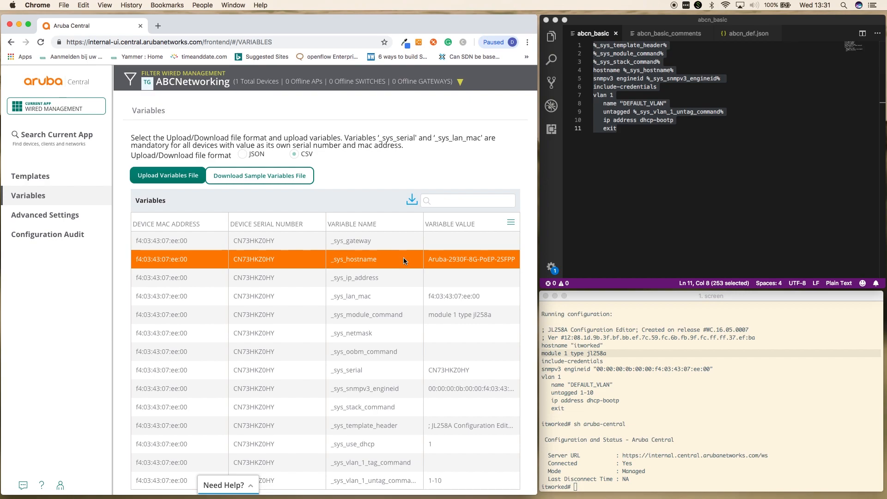
{"action": "scroll", "scroll_direction": "down", "scroll_amount": 3}
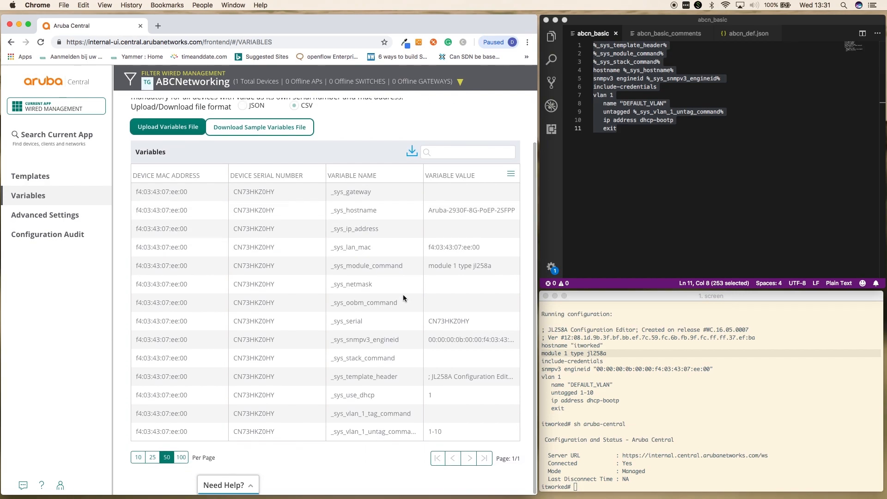
{"action": "left_click", "coordinate": [364, 302]}
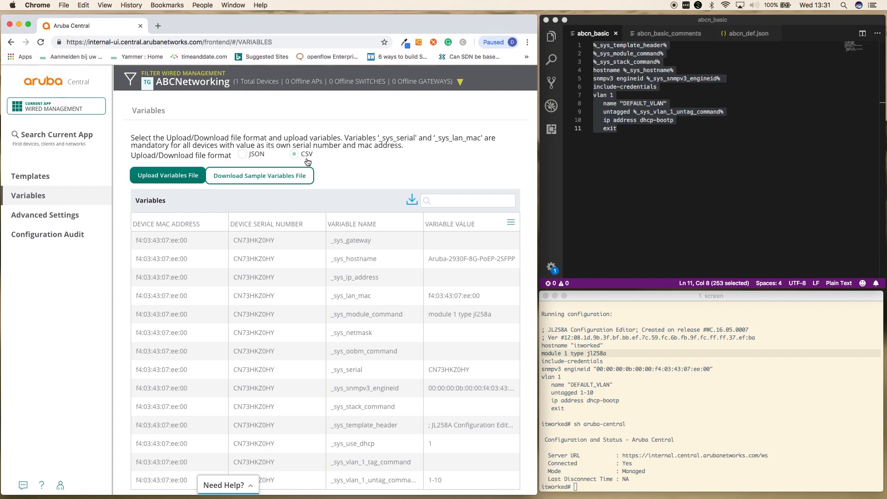
- Download the sample variables file as JSON, then as CSV
{"action": "left_click", "coordinate": [241, 154]}
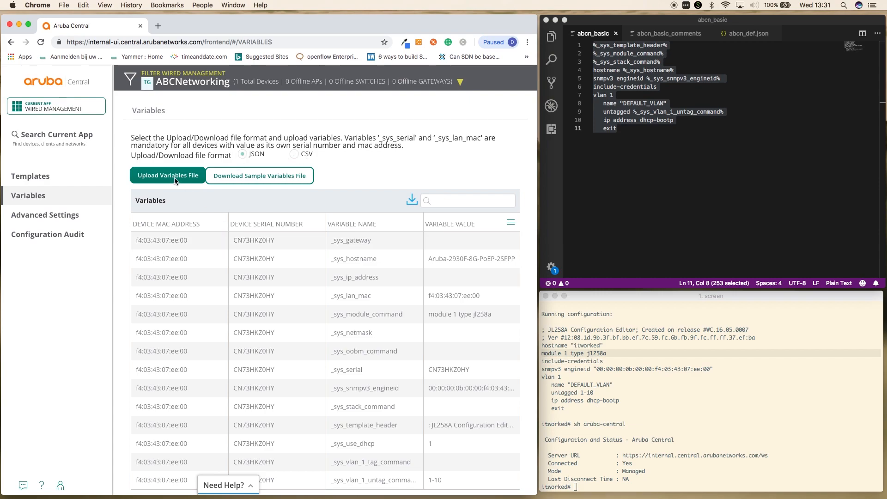
{"action": "mouse_move", "coordinate": [237, 175]}
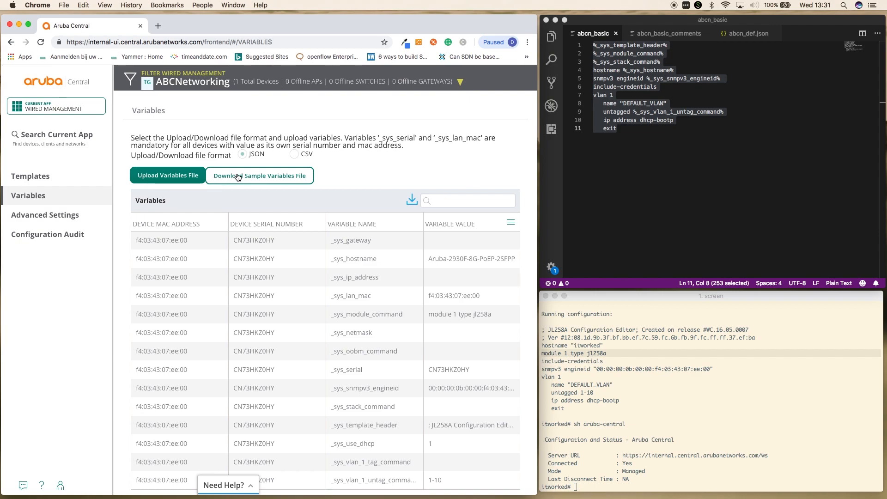
{"action": "left_click", "coordinate": [259, 175]}
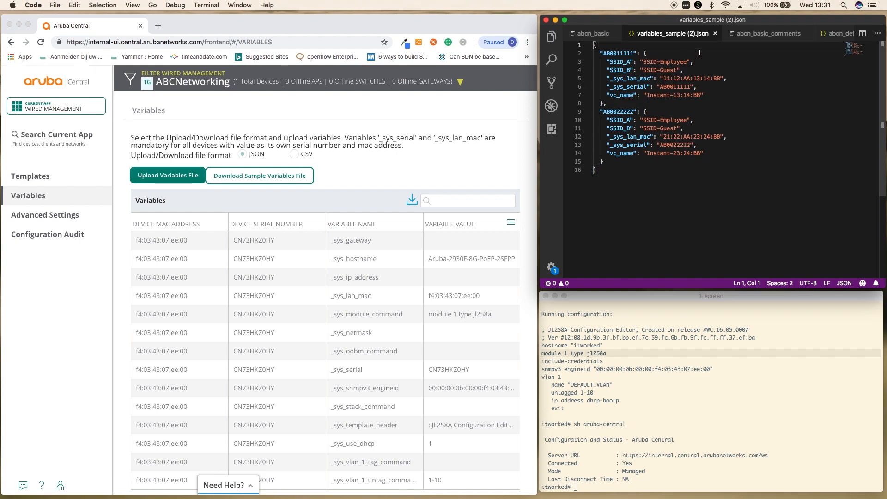
{"action": "left_click", "coordinate": [590, 33]}
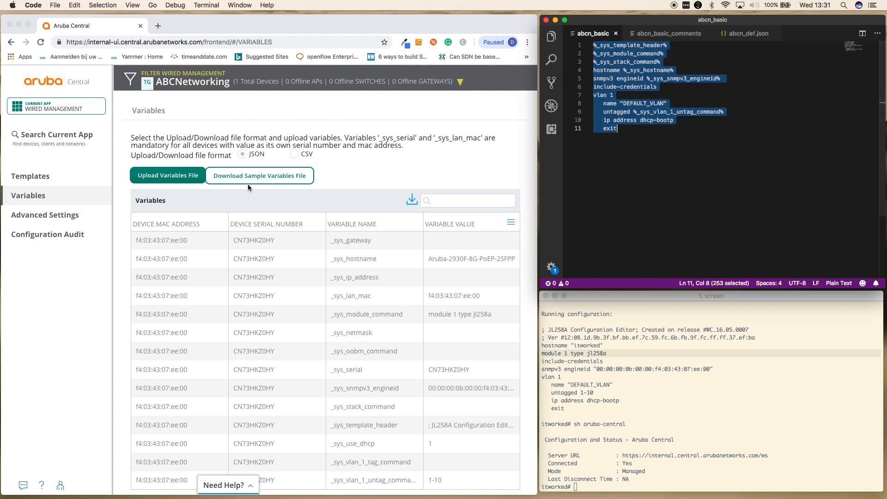
{"action": "left_click", "coordinate": [294, 154]}
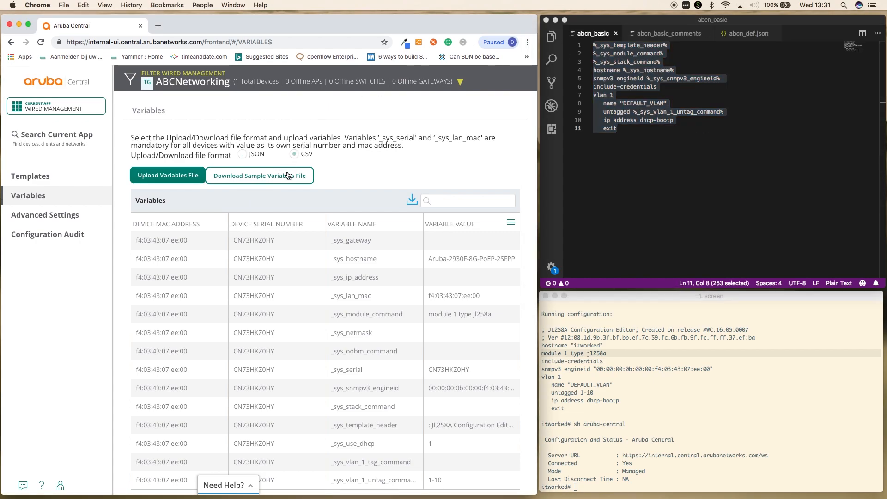
{"action": "left_click", "coordinate": [260, 175]}
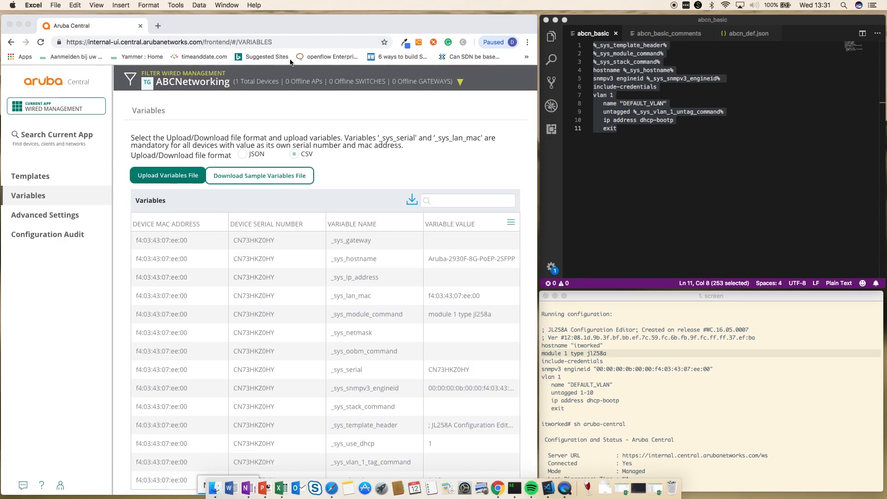
{"action": "mouse_move", "coordinate": [365, 85]}
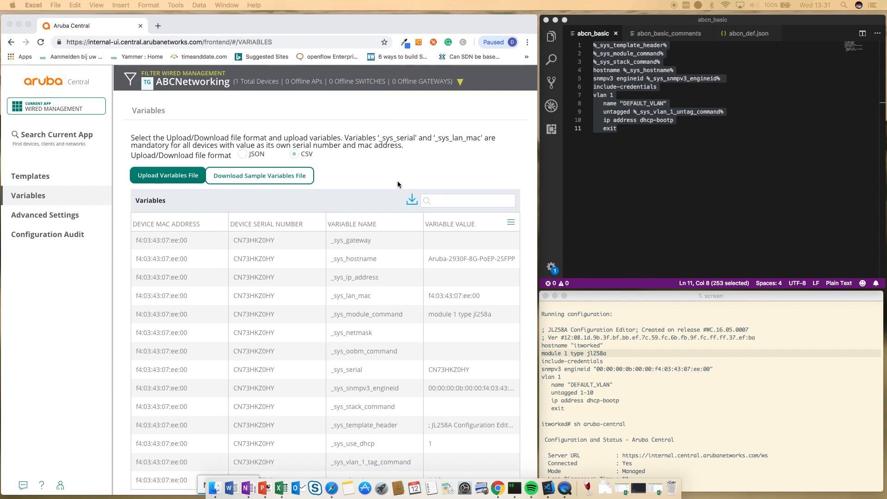
{"action": "mouse_move", "coordinate": [253, 168]}
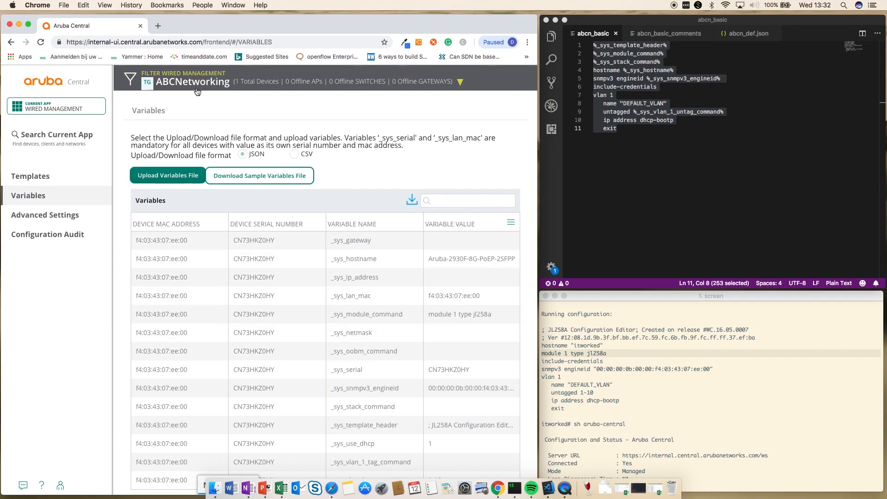
{"action": "mouse_move", "coordinate": [195, 86]}
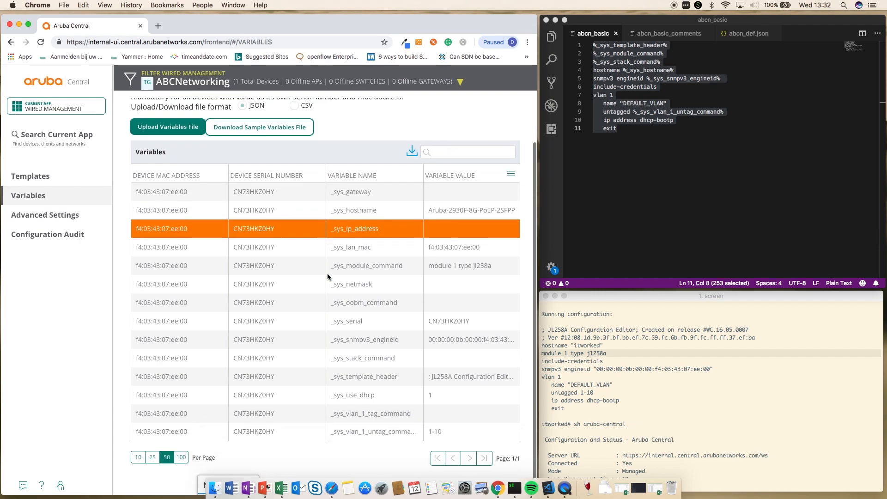
- Filter the variables table by 'dhcp' to the itworked switch, then return to the group's Templates
{"action": "left_click", "coordinate": [364, 376]}
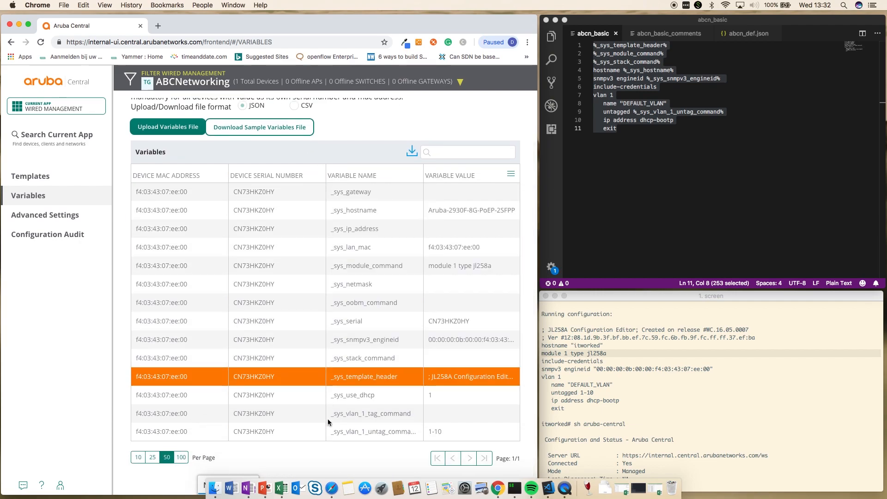
{"action": "left_click", "coordinate": [466, 152]}
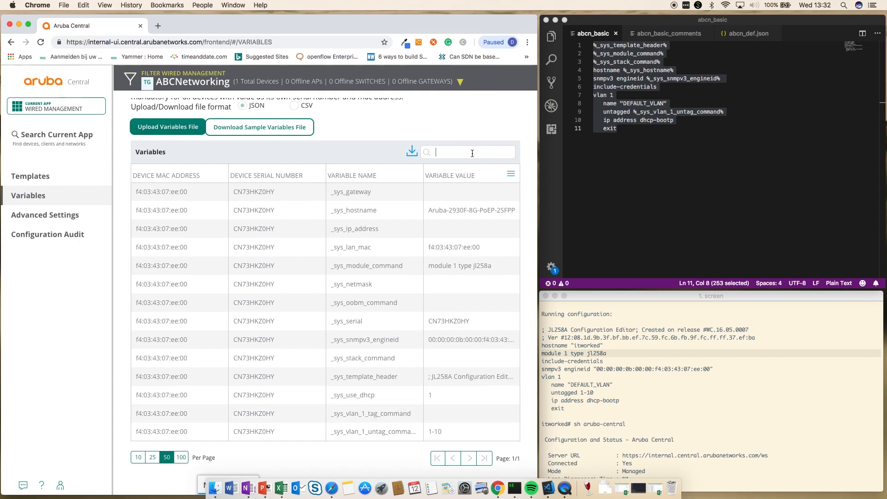
{"action": "type", "text": "dhcp"}
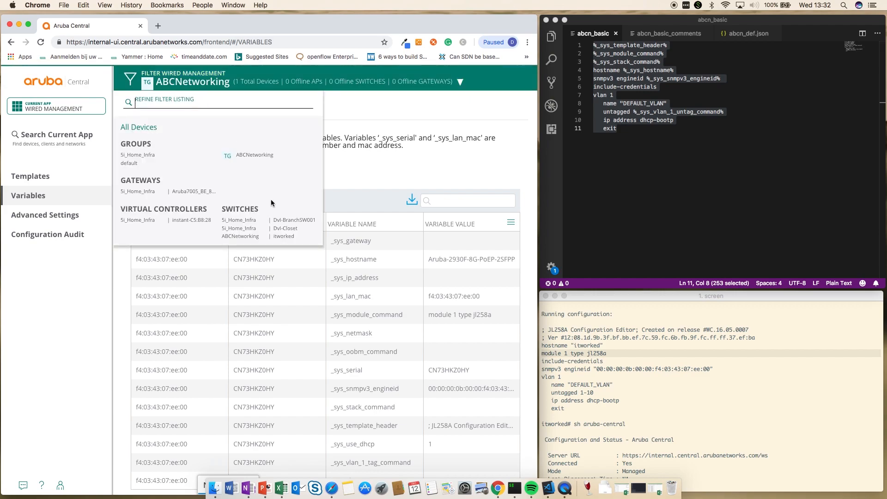
{"action": "left_click", "coordinate": [283, 235]}
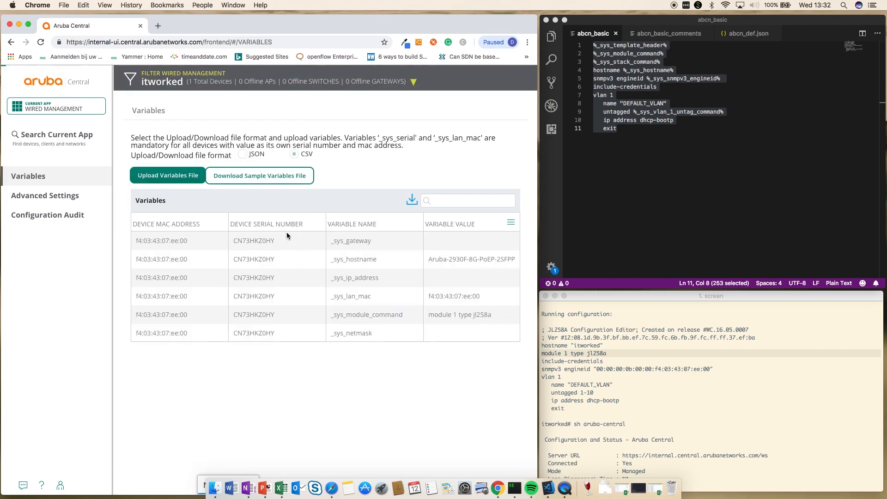
{"action": "left_click", "coordinate": [161, 81]}
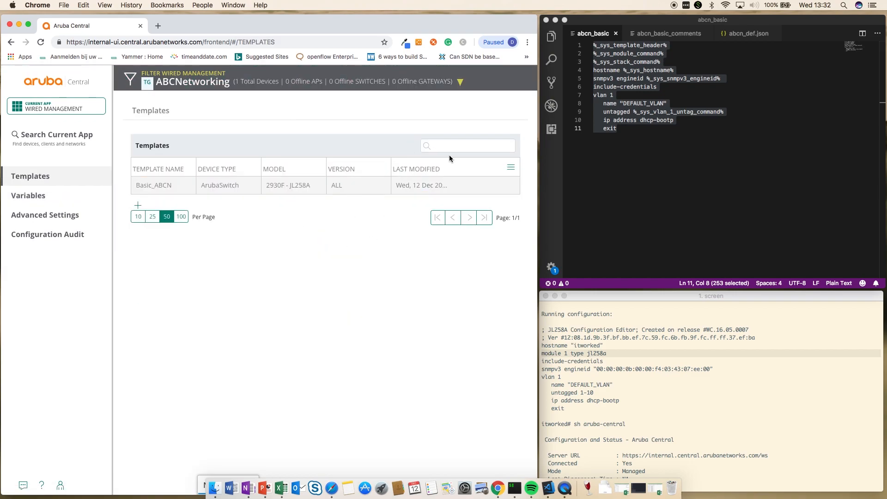
{"action": "mouse_move", "coordinate": [158, 184]}
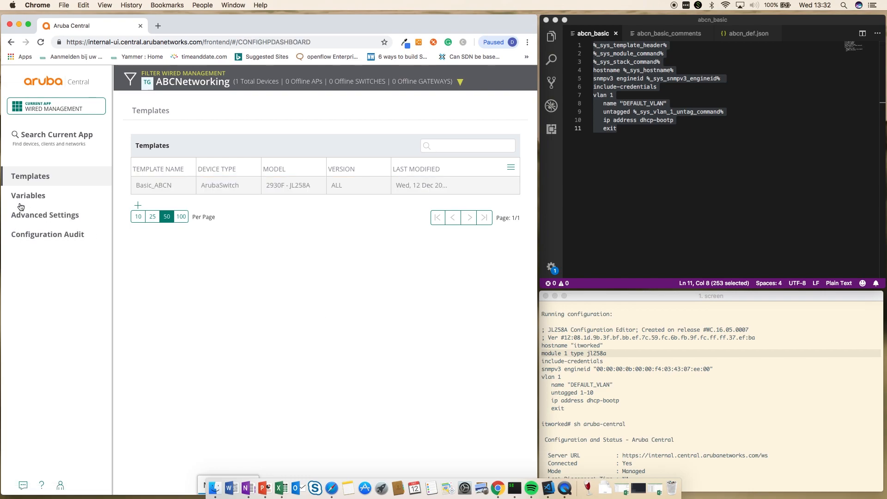
- Review the Configuration Audit overview: 0 template errors, 0 failed changes, itworked listed
{"action": "left_click", "coordinate": [48, 234]}
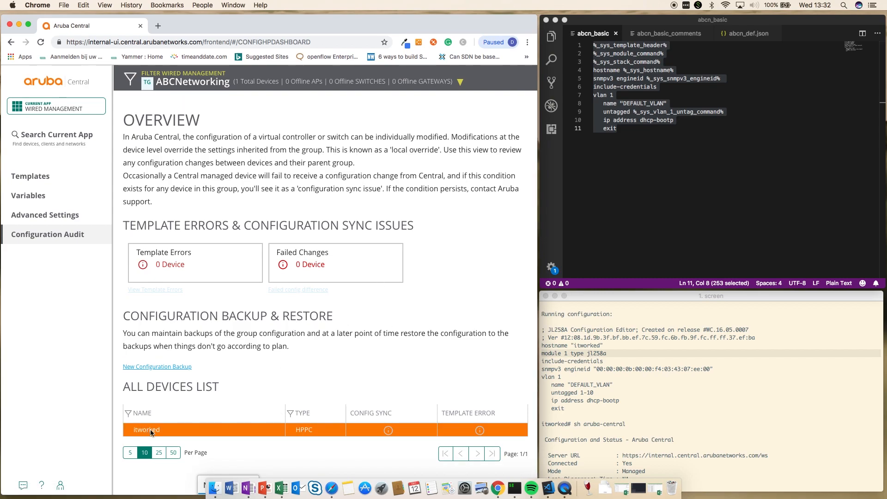
{"action": "mouse_move", "coordinate": [388, 429]}
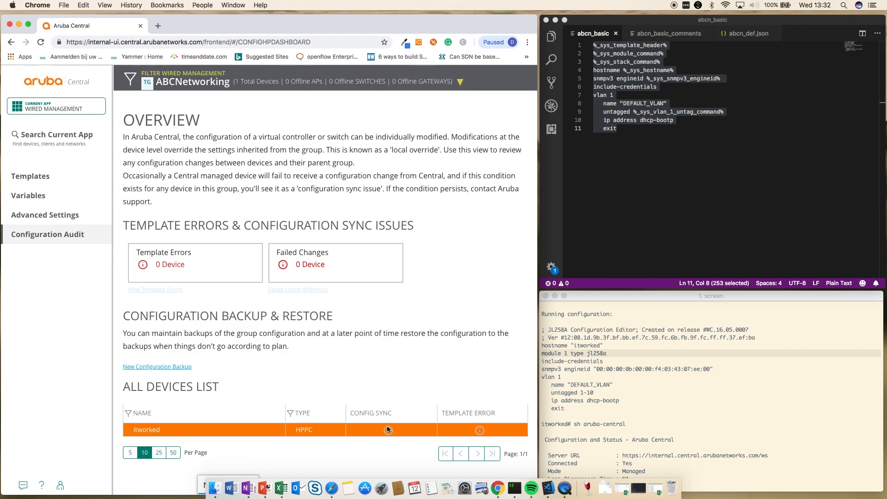
{"action": "mouse_move", "coordinate": [477, 431]}
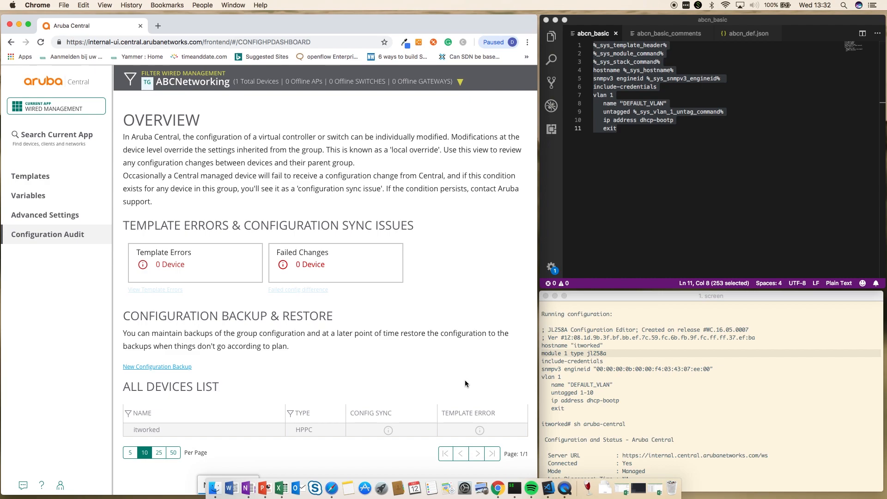
{"action": "left_click", "coordinate": [710, 295]}
{"action": "type", "text": "sh run"}
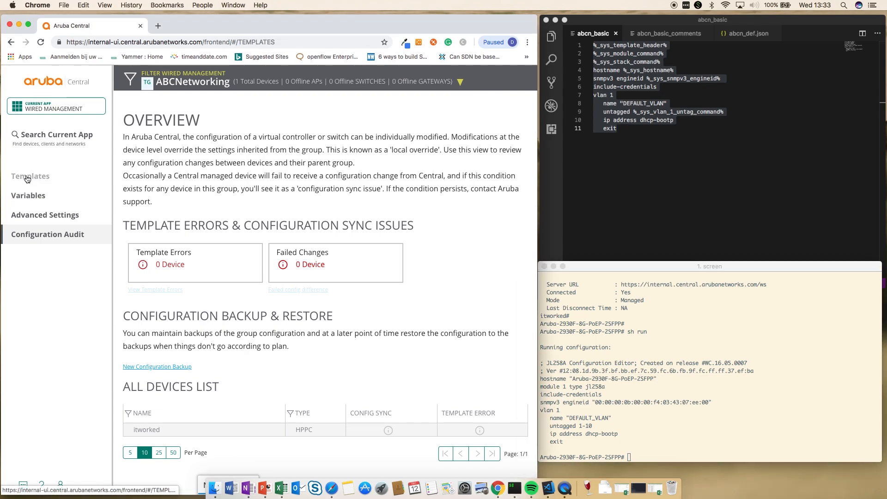
- Inspect _sys_hostname in the Basic_ABCN template editor, close it unchanged, and go to Maintenance
{"action": "left_click", "coordinate": [30, 175]}
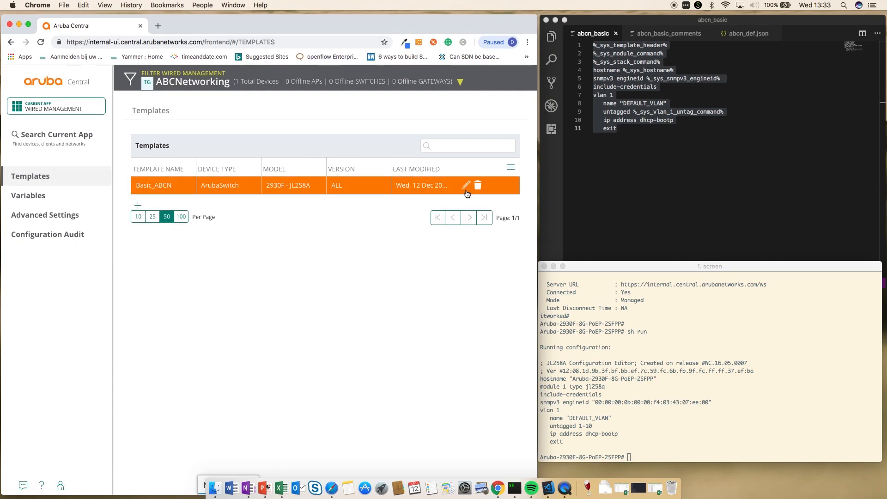
{"action": "left_click", "coordinate": [466, 185]}
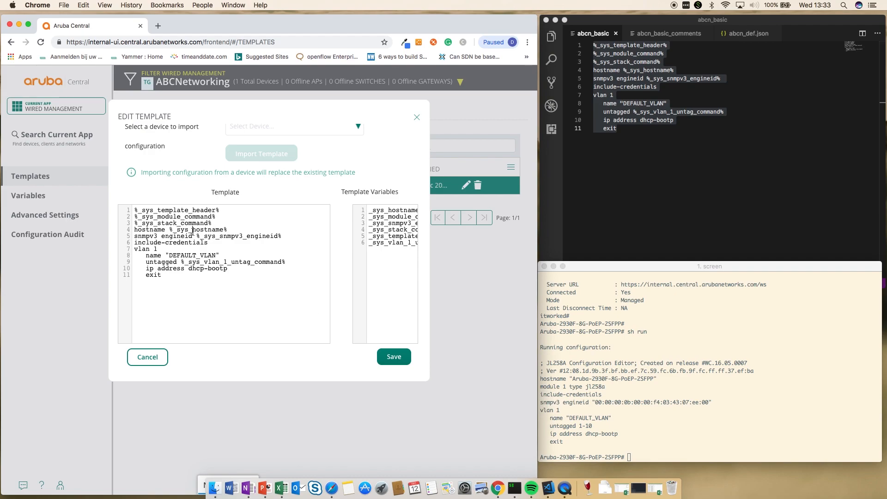
{"action": "double_click", "coordinate": [195, 229]}
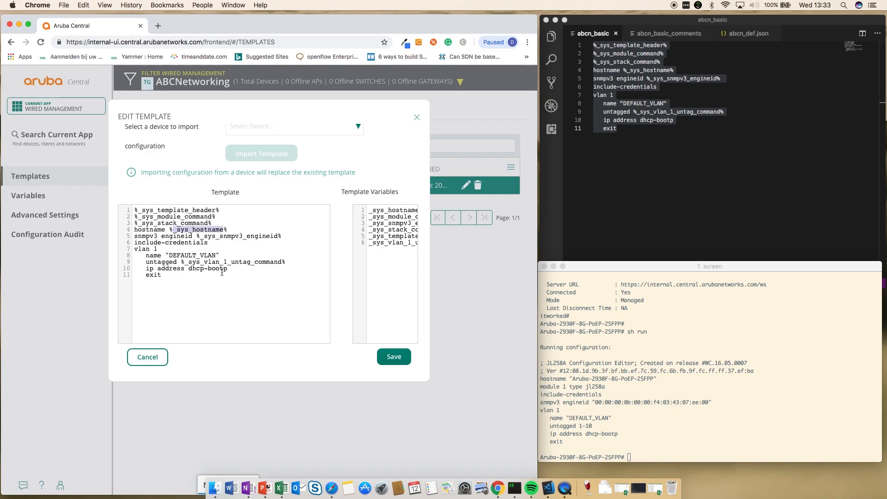
{"action": "left_click", "coordinate": [147, 357]}
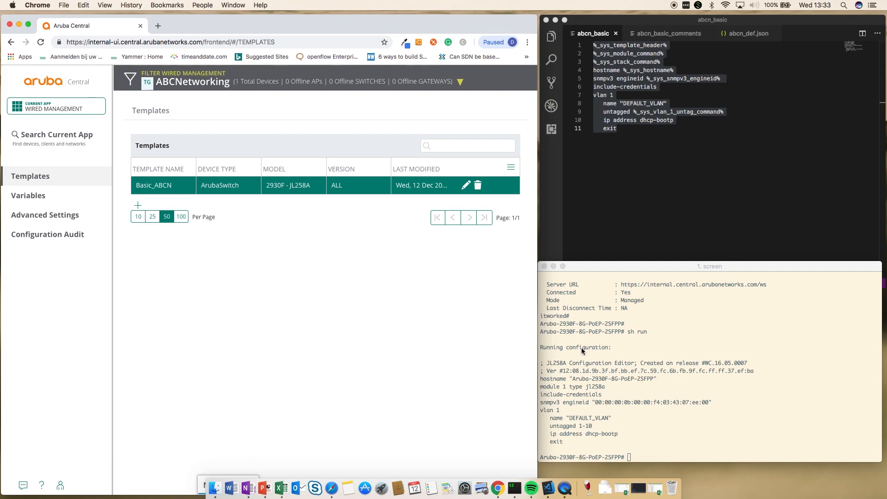
{"action": "mouse_move", "coordinate": [266, 144]}
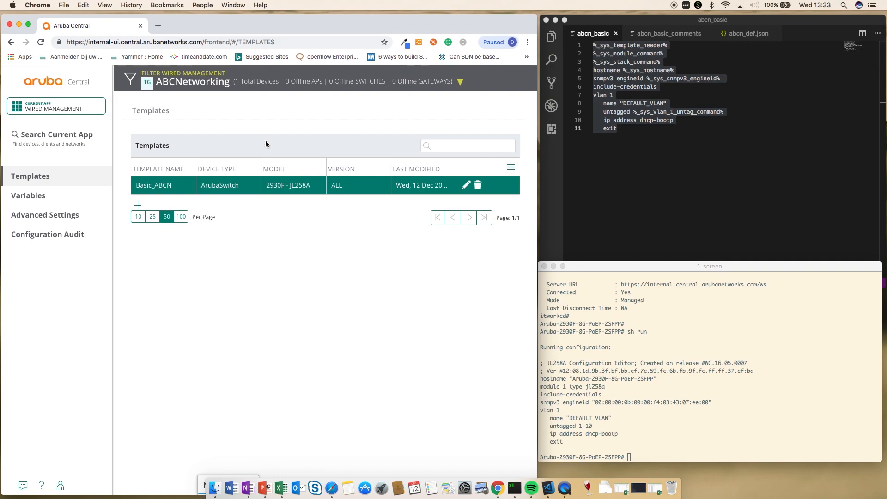
{"action": "left_click", "coordinate": [55, 106]}
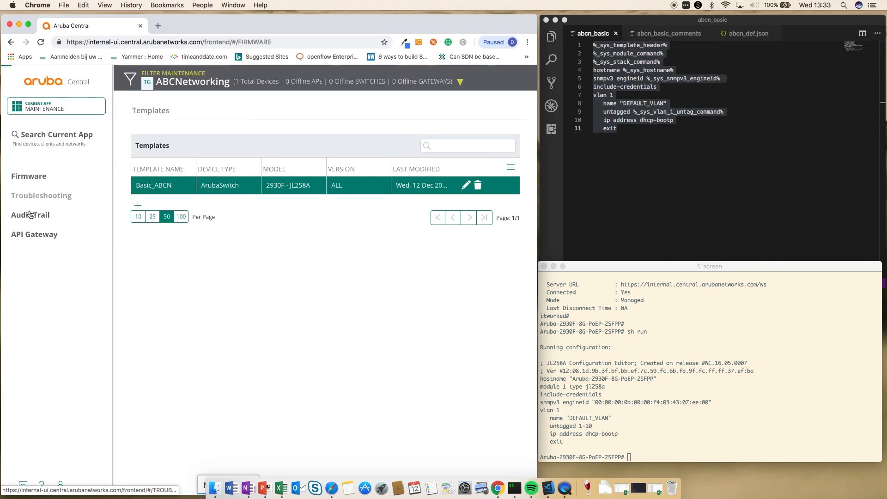
- Show the Maintenance Audit Trail listing the Basic_ABCN template applied to the device
{"action": "left_click", "coordinate": [31, 214]}
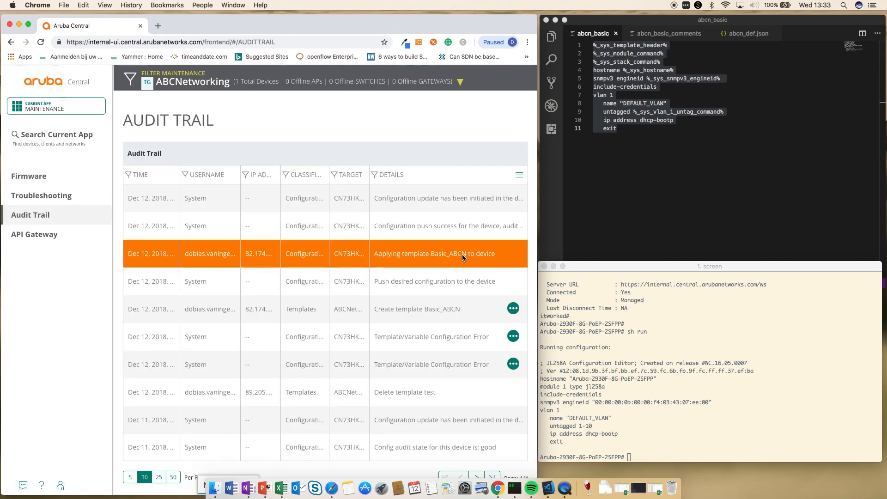
{"action": "mouse_move", "coordinate": [441, 266]}
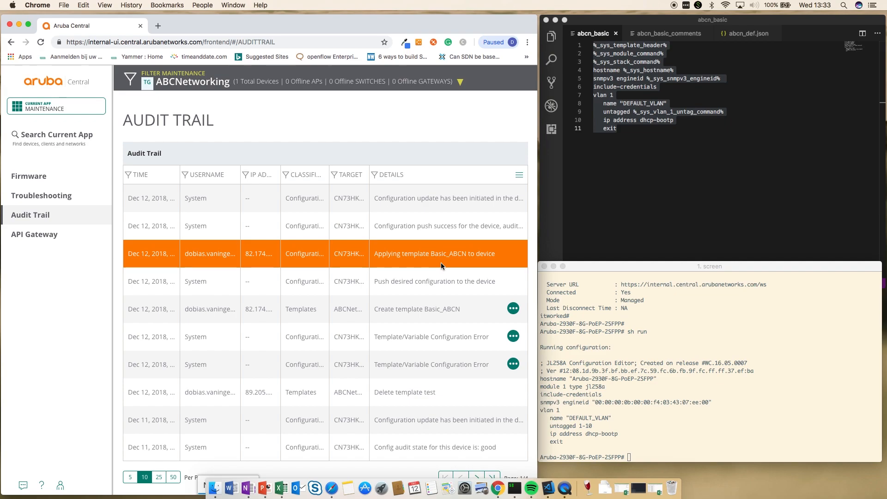
{"action": "mouse_move", "coordinate": [491, 264]}
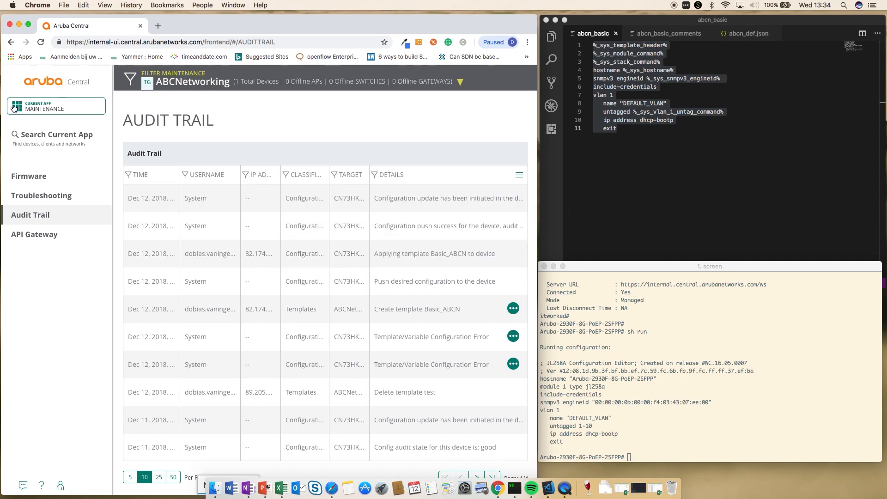
- Switch Aruba Central back to the Wired Management app
{"action": "left_click", "coordinate": [55, 105]}
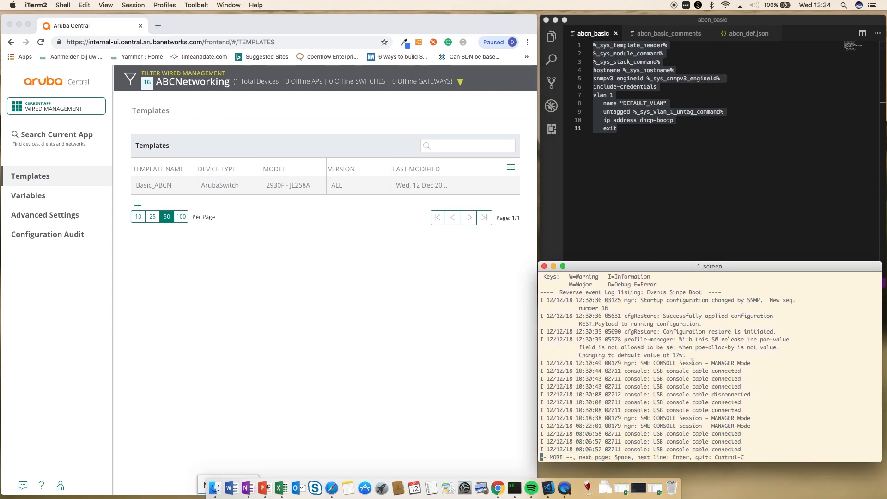
{"action": "mouse_move", "coordinate": [721, 343]}
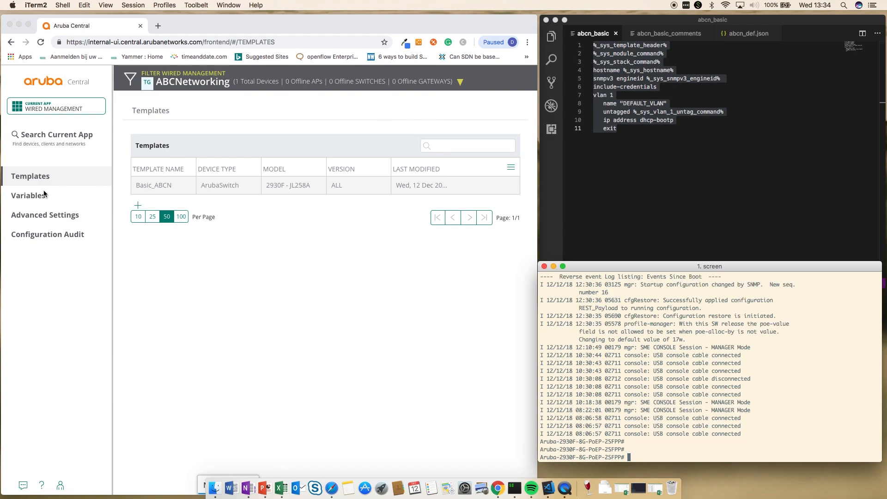
- View the group Variables, then change abcn_basic's hostname line to hostname %abcnhostname%
{"action": "left_click", "coordinate": [29, 195]}
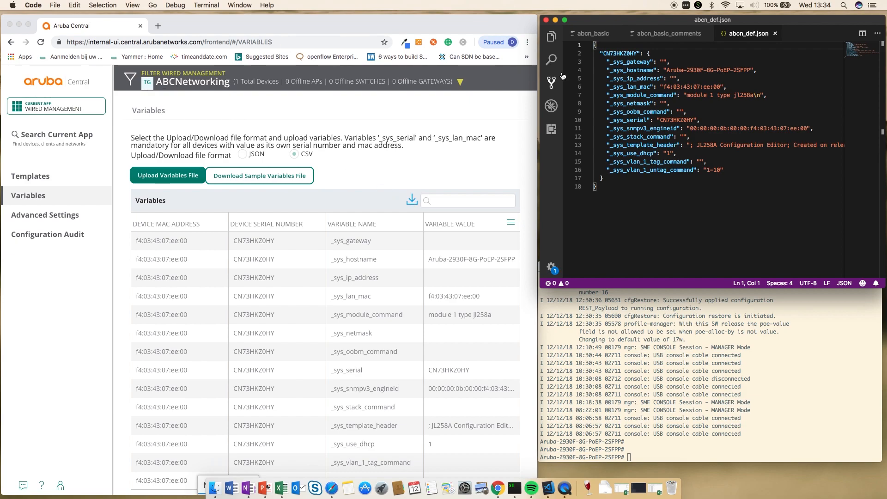
{"action": "mouse_move", "coordinate": [203, 88]}
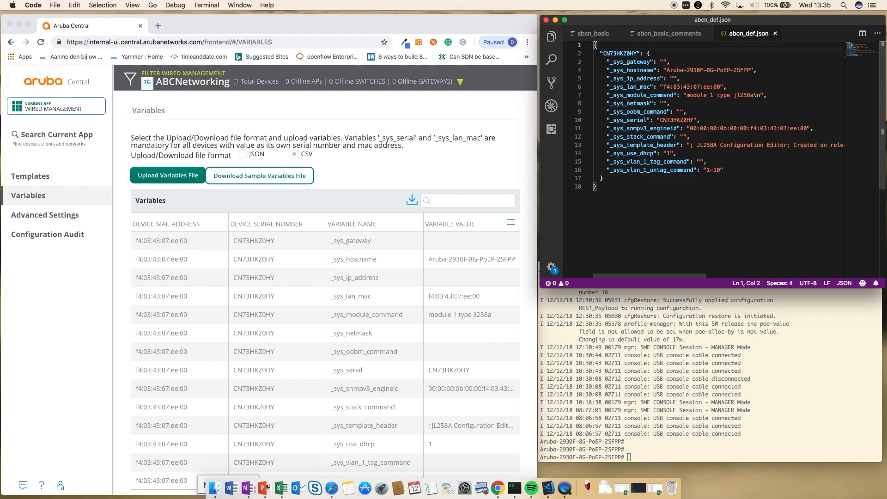
{"action": "double_click", "coordinate": [619, 53]}
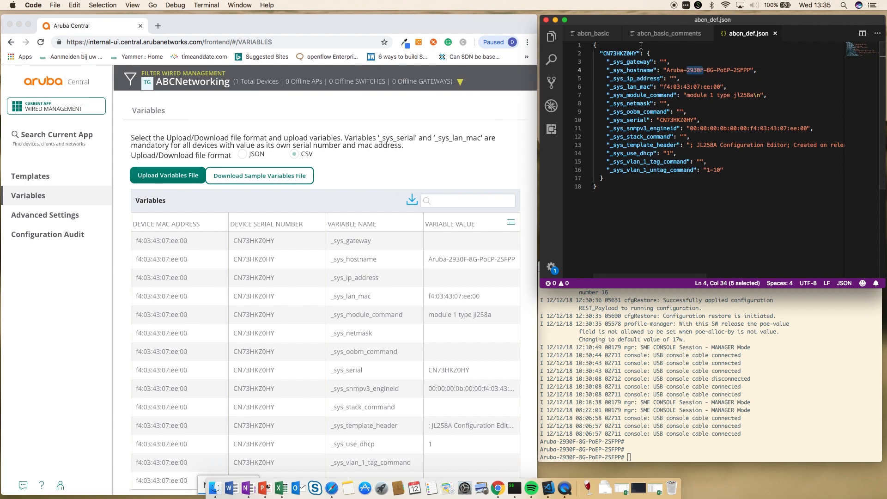
{"action": "left_click", "coordinate": [592, 33]}
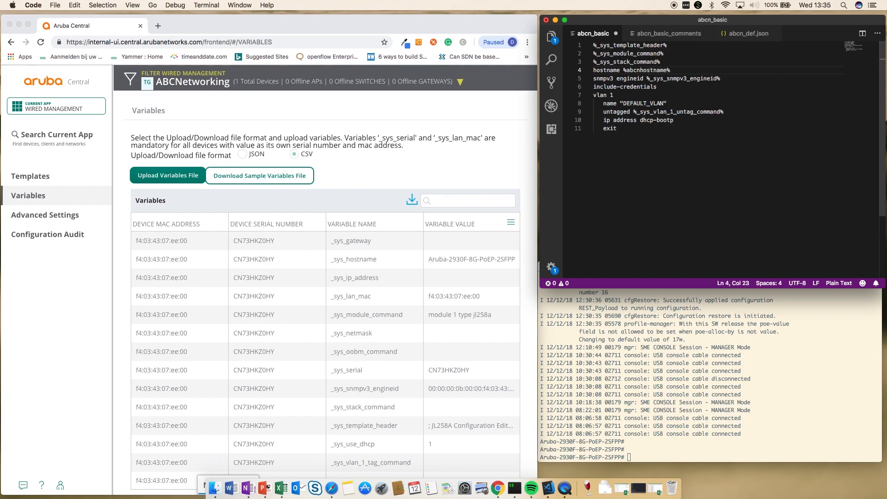
- Save abcn_basic with the %abcnhostname% line and return to Central's Templates list
{"action": "double_click", "coordinate": [646, 70]}
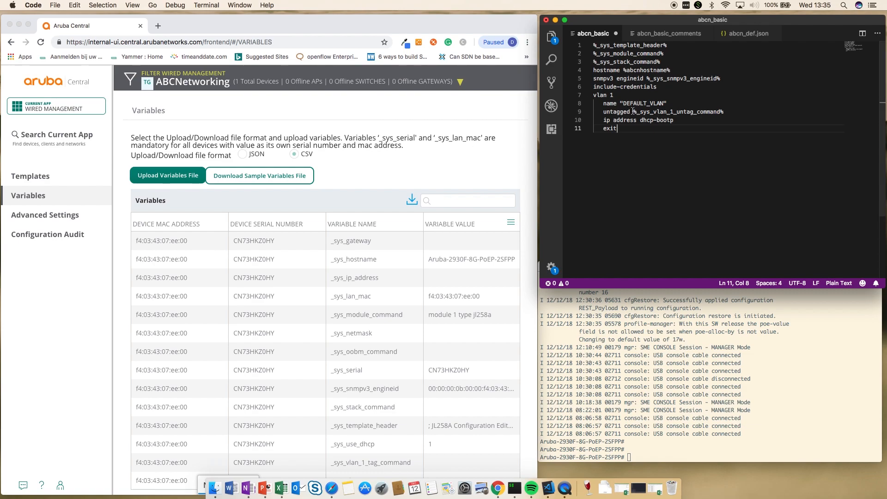
{"action": "left_click", "coordinate": [55, 6]}
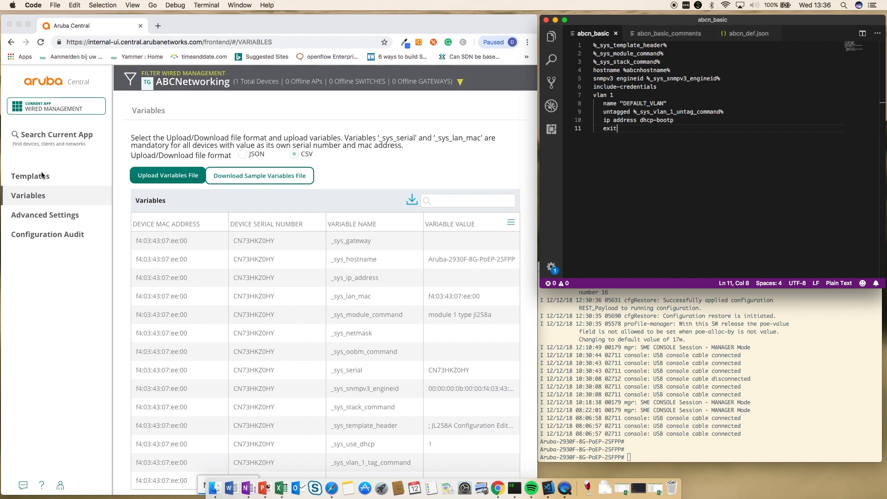
{"action": "left_click", "coordinate": [31, 175]}
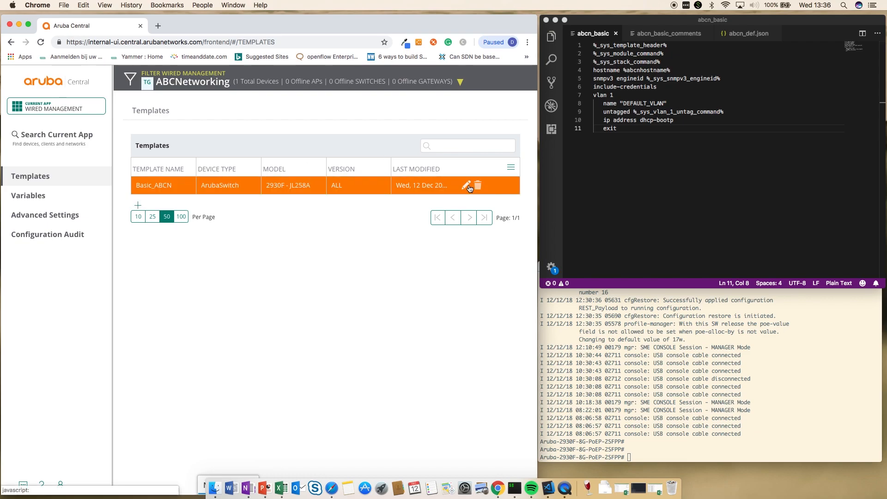
- Update Basic_ABCN with the pasted template, confirm abcnhostname is listed, then go to Variables
{"action": "left_click", "coordinate": [466, 185]}
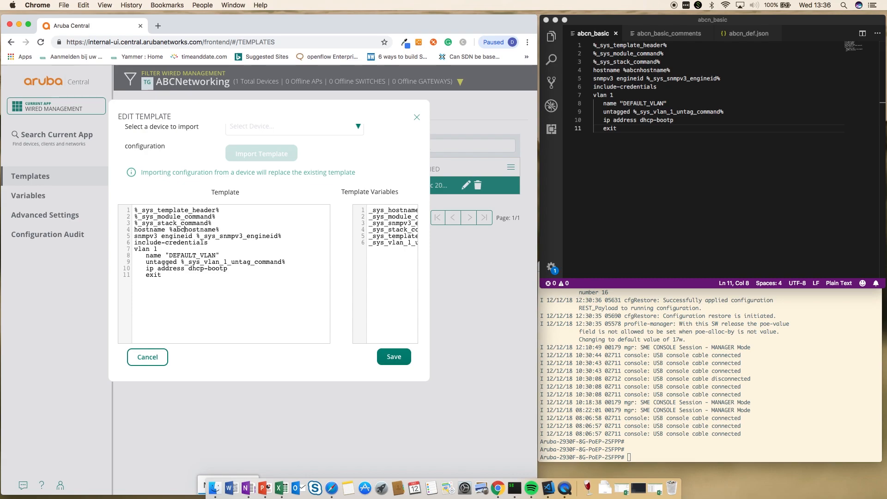
{"action": "mouse_move", "coordinate": [387, 255]}
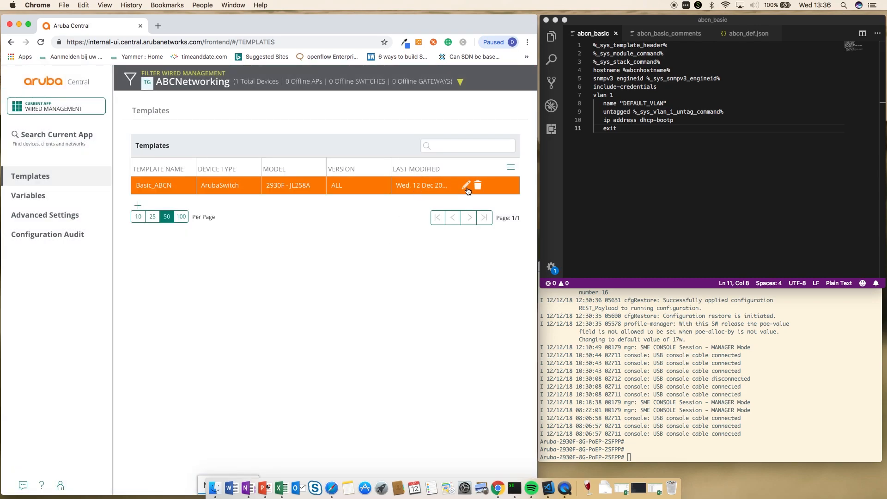
{"action": "left_click", "coordinate": [466, 185]}
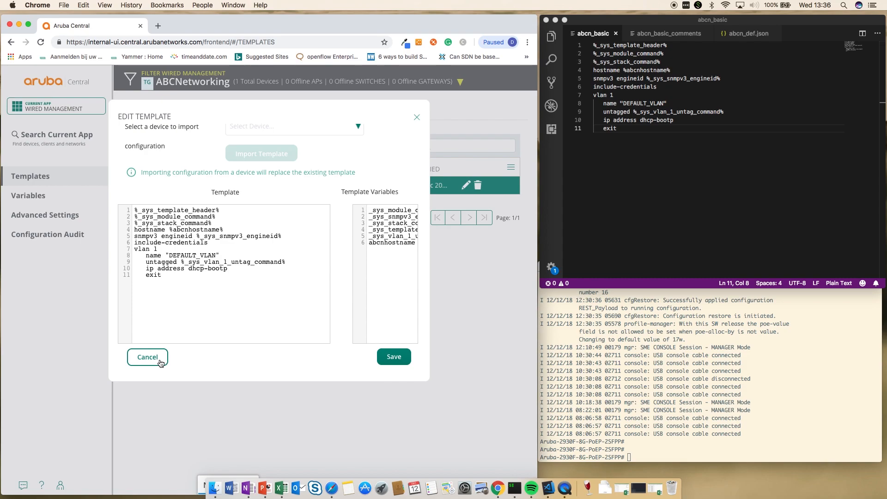
{"action": "left_click", "coordinate": [147, 357]}
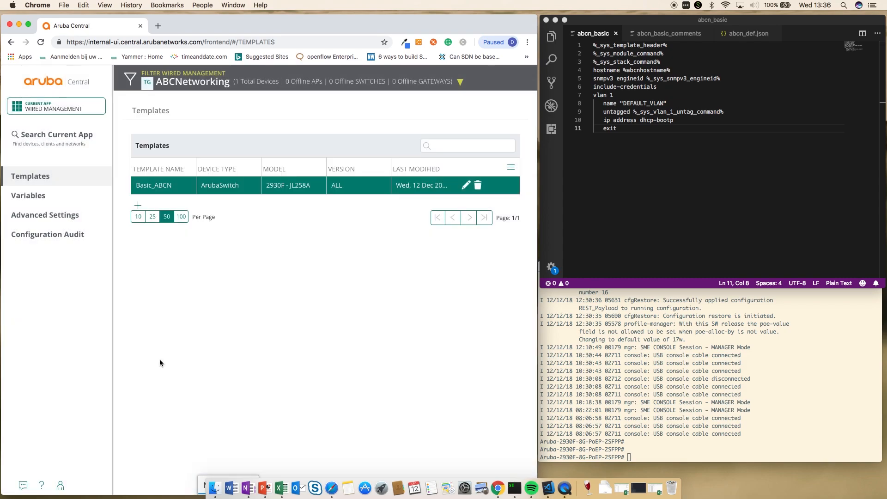
{"action": "left_click", "coordinate": [28, 195]}
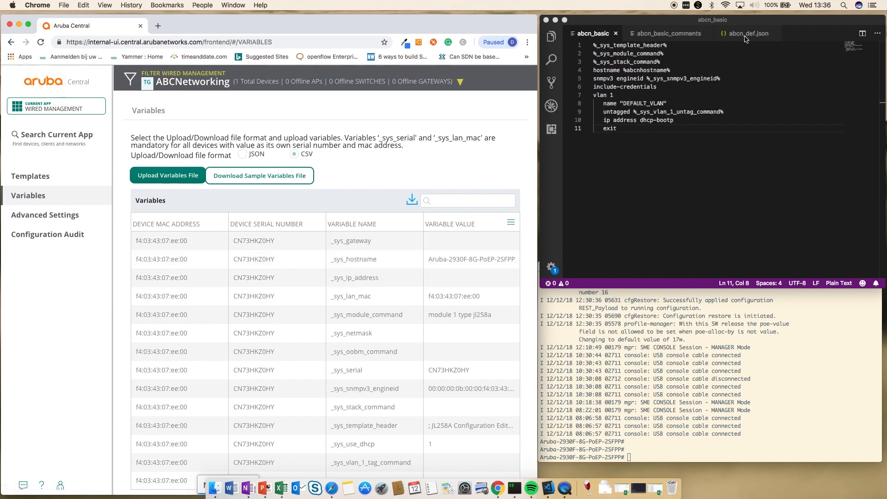
- Add an "abcnhostname": "abcnswitch01" entry at the end of abcn_def.json
{"action": "left_click", "coordinate": [744, 33]}
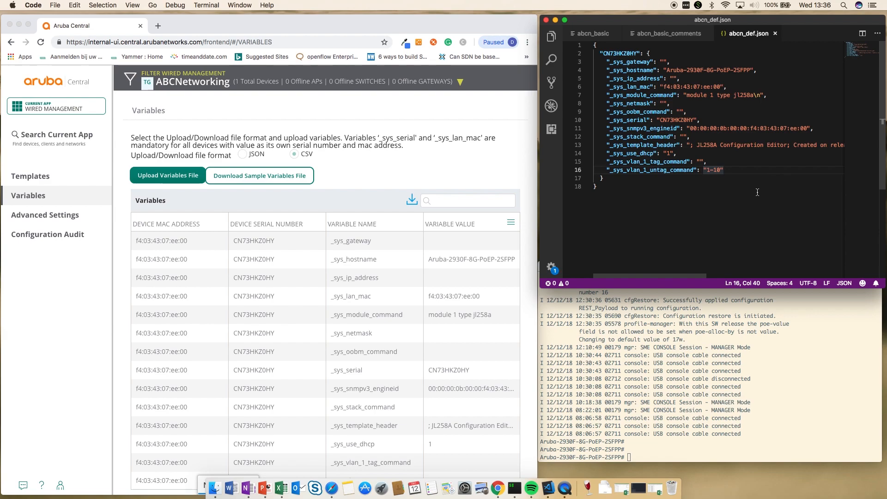
{"action": "type", "text": ","}
{"action": "key", "text": "Return"}
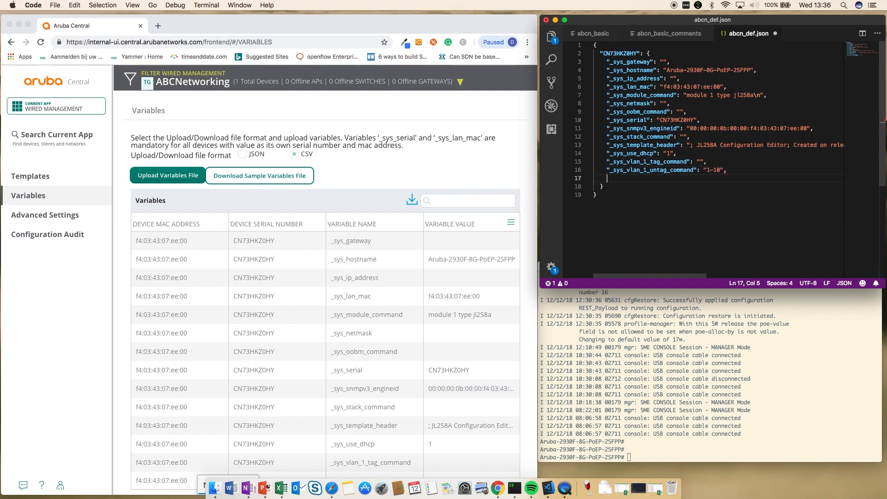
{"action": "type", "text": "\"a"}
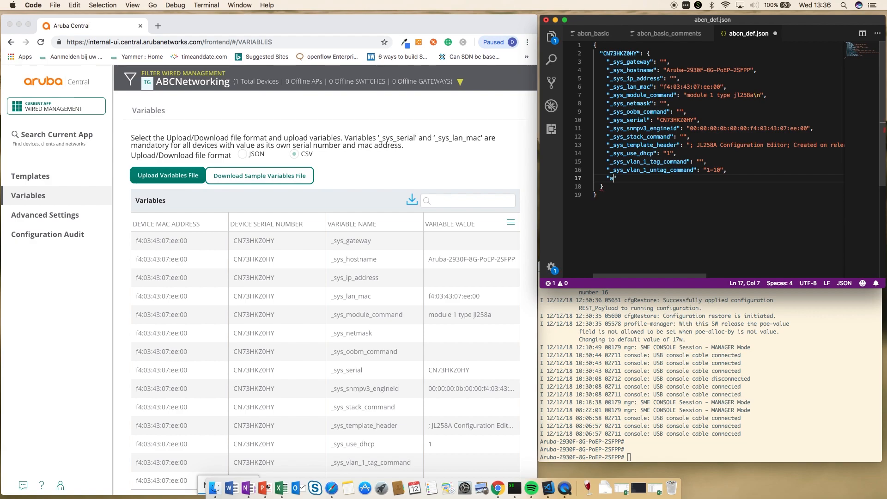
{"action": "type", "text": "bcnhost"}
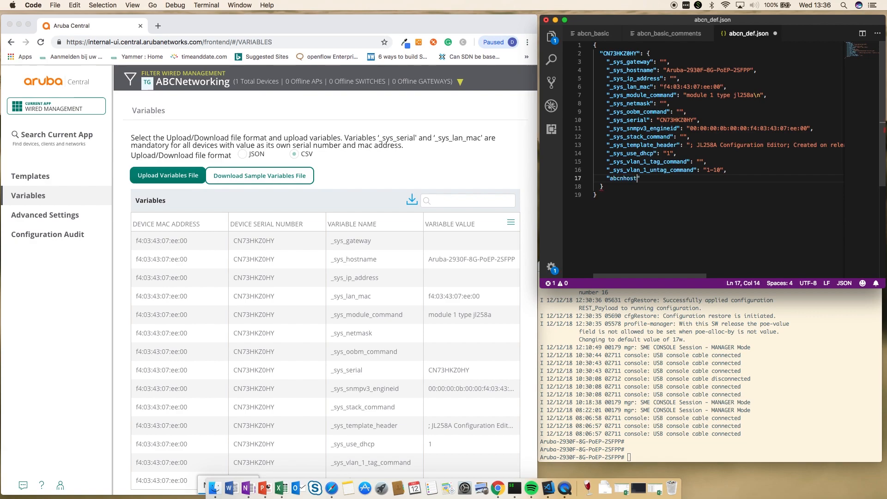
{"action": "type", "text": "name"}
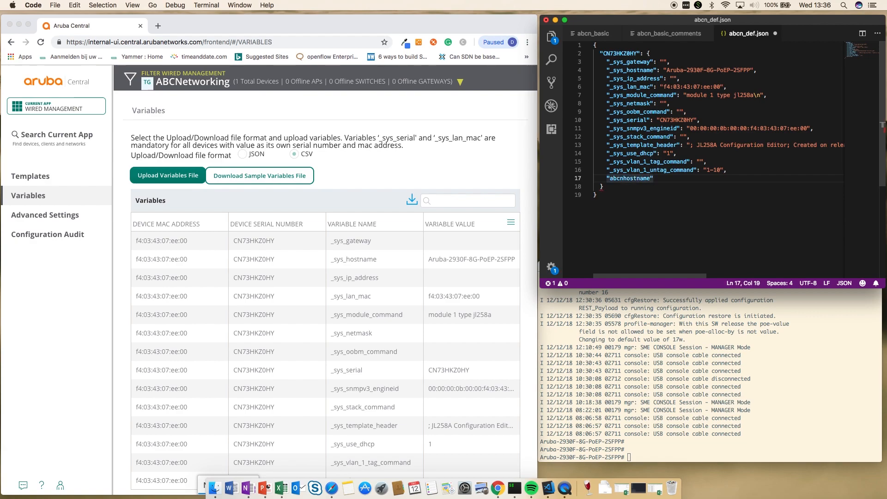
{"action": "type", "text": ": \"\""}
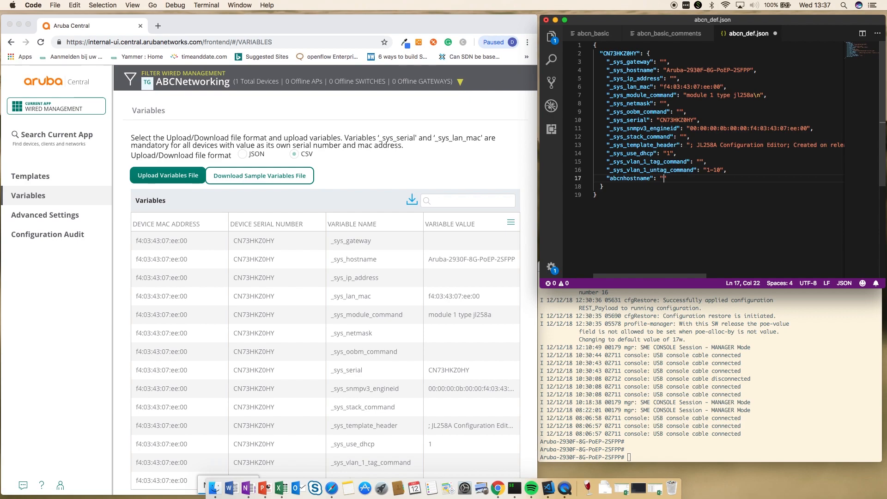
{"action": "type", "text": "abcnswitch01"}
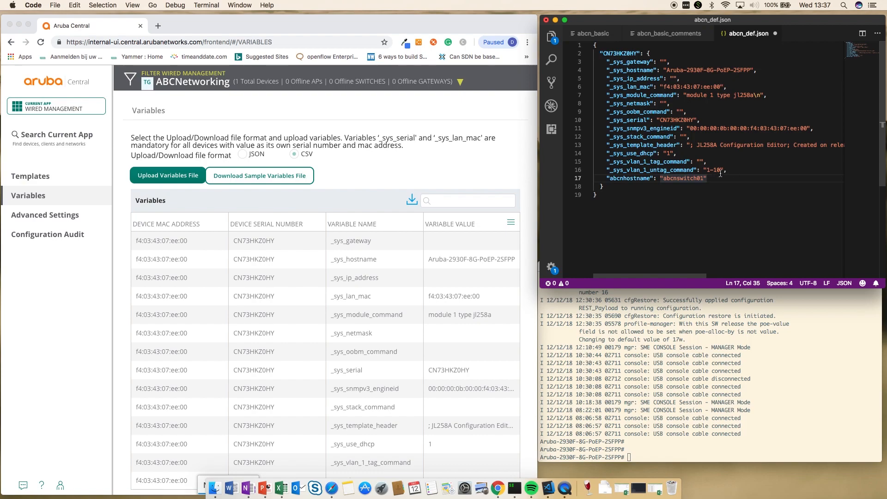
{"action": "mouse_move", "coordinate": [721, 173]}
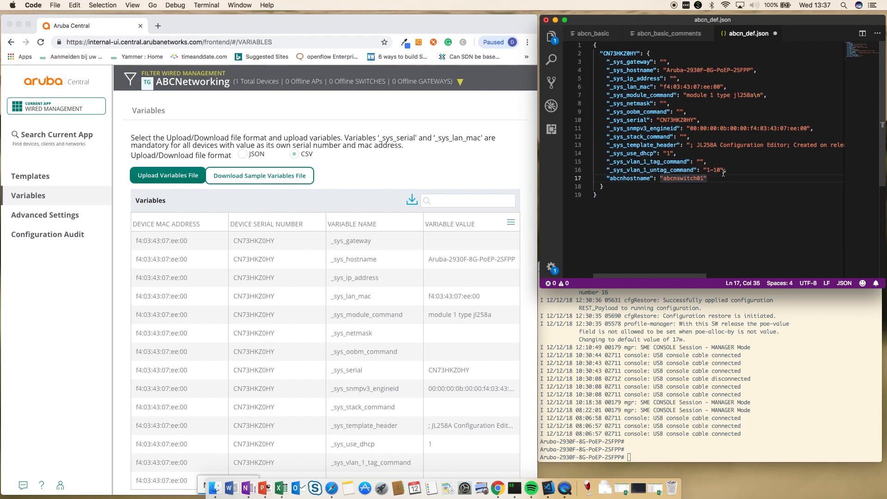
{"action": "mouse_move", "coordinate": [724, 174]}
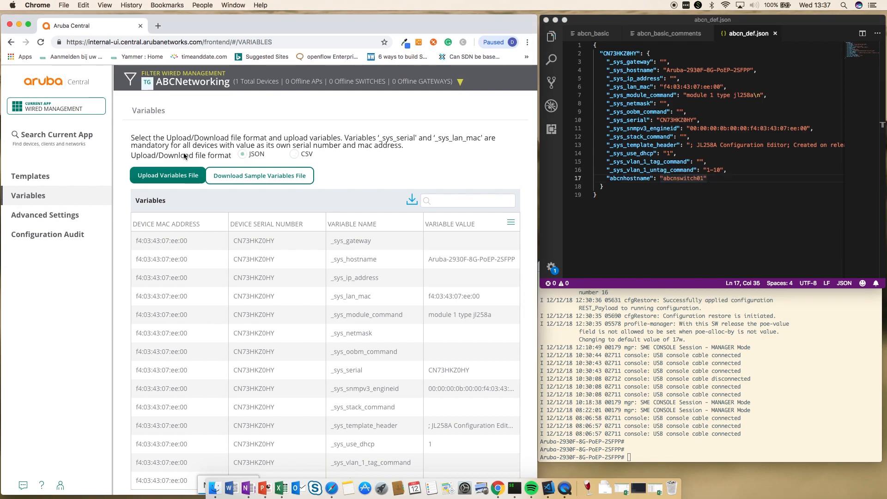
- Upload abcn_def.json so the variables table lists abcnhostname = abcnswitch01
{"action": "left_click", "coordinate": [167, 176]}
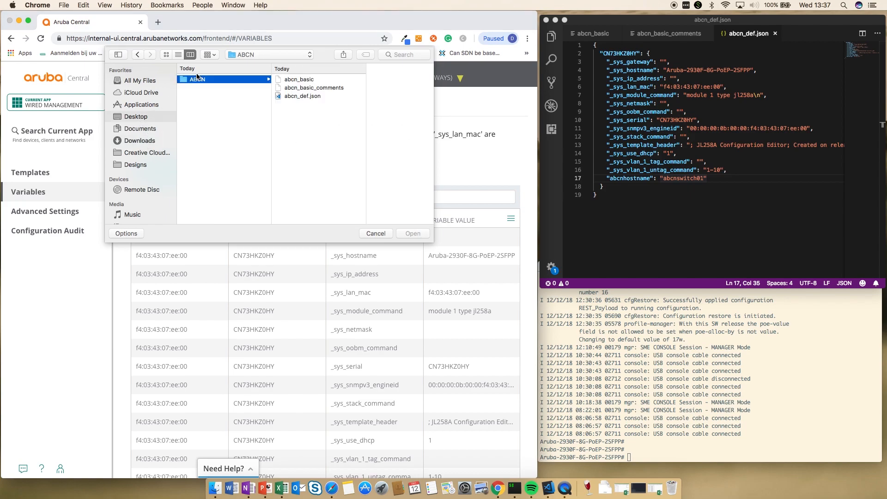
{"action": "left_click", "coordinate": [375, 233]}
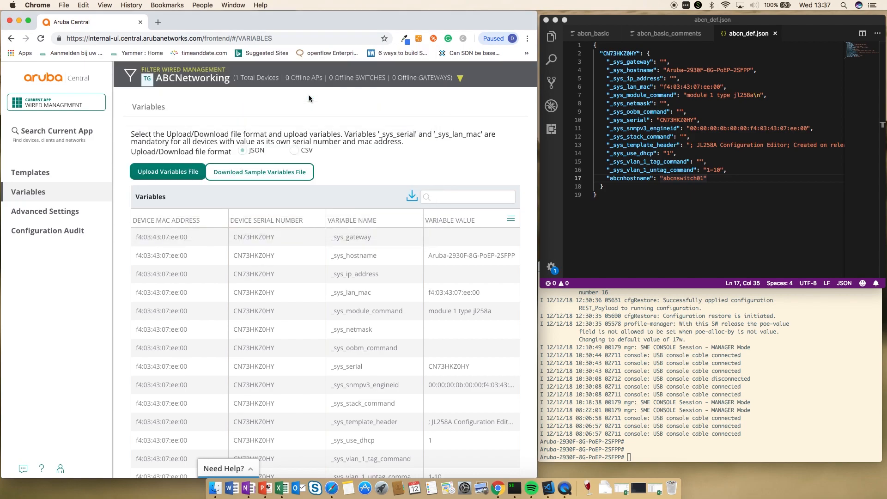
{"action": "left_click", "coordinate": [167, 172]}
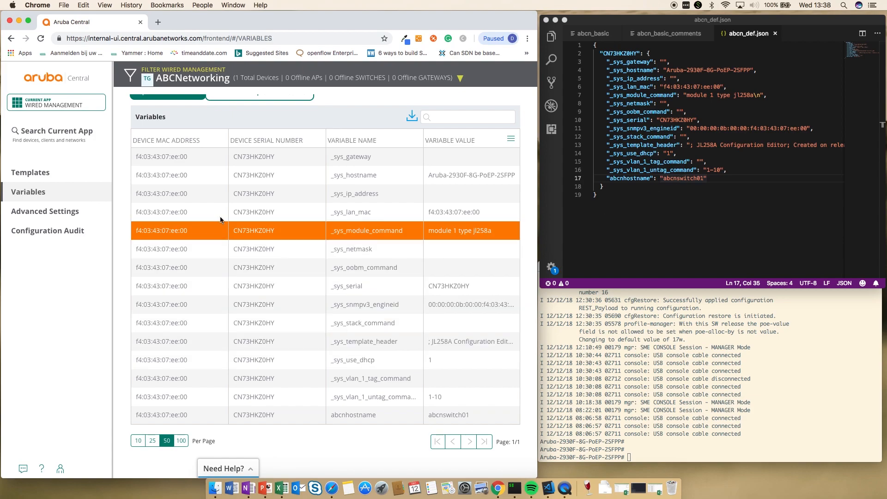
- Confirm in Configuration Audit's Audit Trail that the template push to the switch succeeded
{"action": "left_click", "coordinate": [30, 173]}
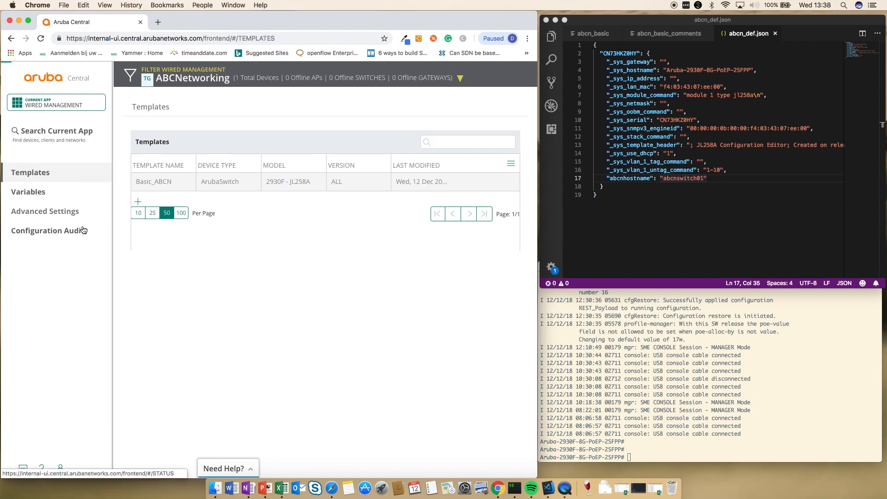
{"action": "left_click", "coordinate": [47, 230]}
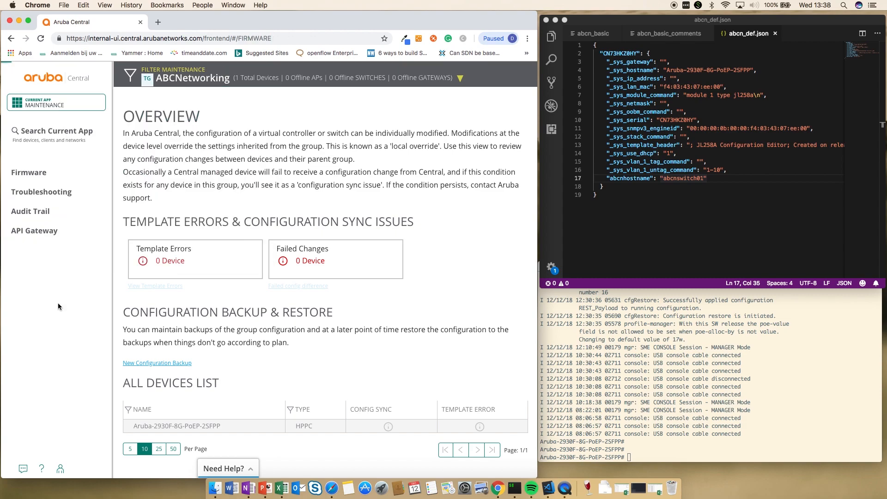
{"action": "left_click", "coordinate": [29, 211]}
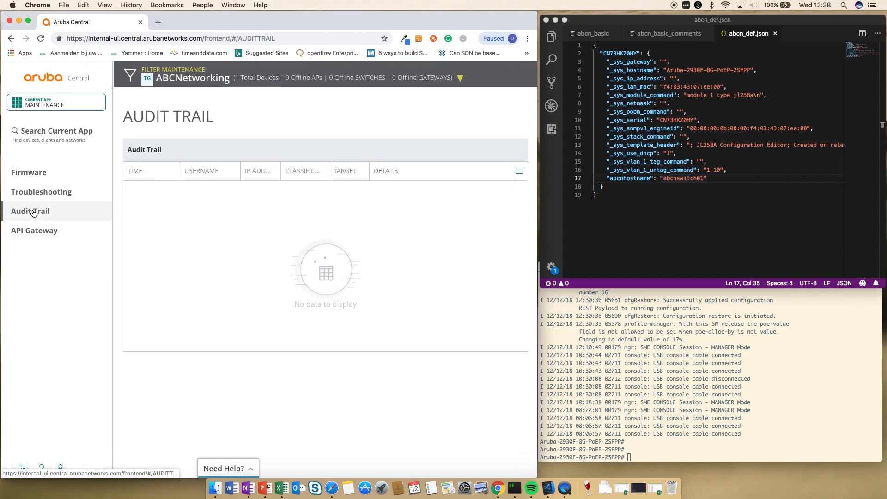
{"action": "left_click", "coordinate": [30, 211]}
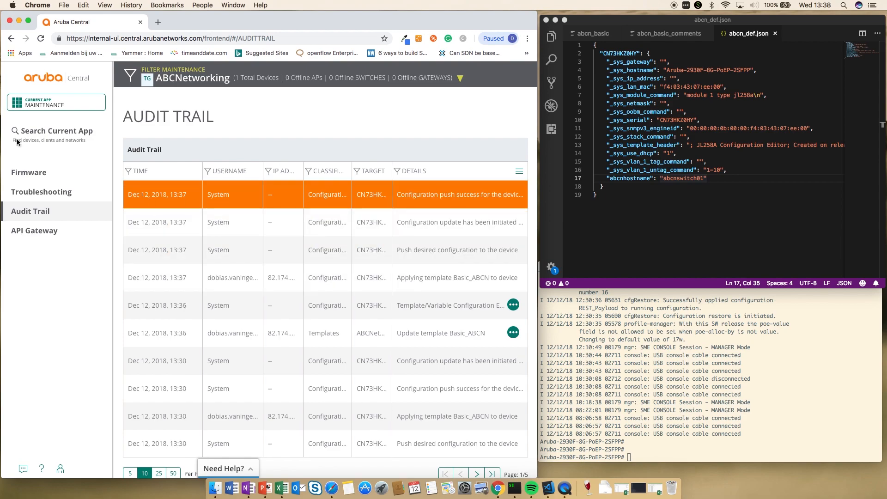
- Return to wired templates and check the switch prompt in iTerm2, now reading abcnswitch01#
{"action": "left_click", "coordinate": [56, 103]}
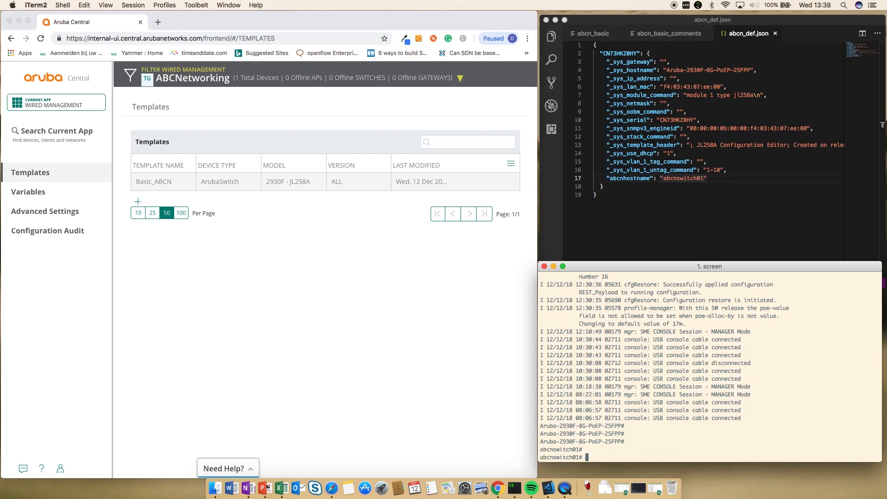
{"action": "type", "text": "sh"}
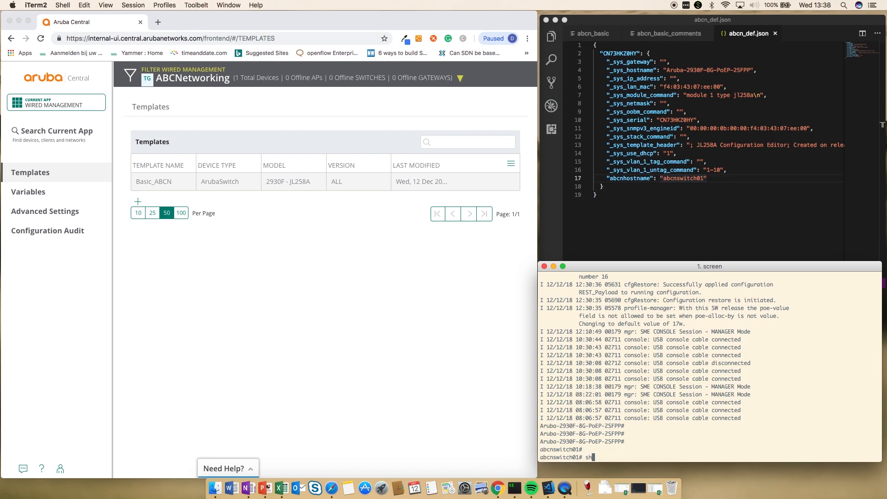